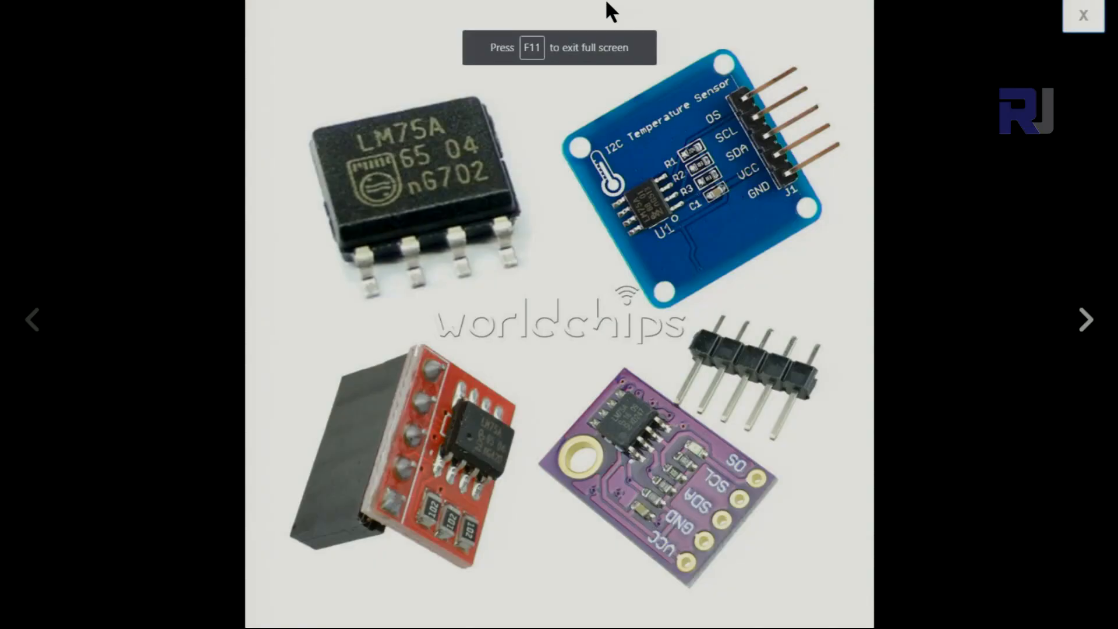
mouse_move(420, 239)
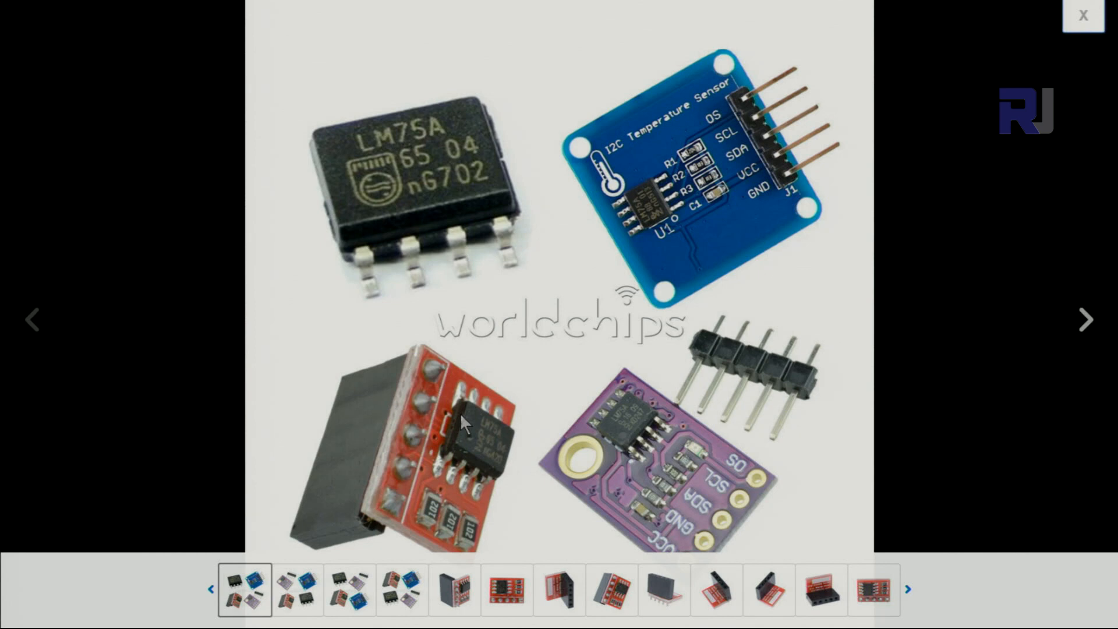
mouse_move(662, 446)
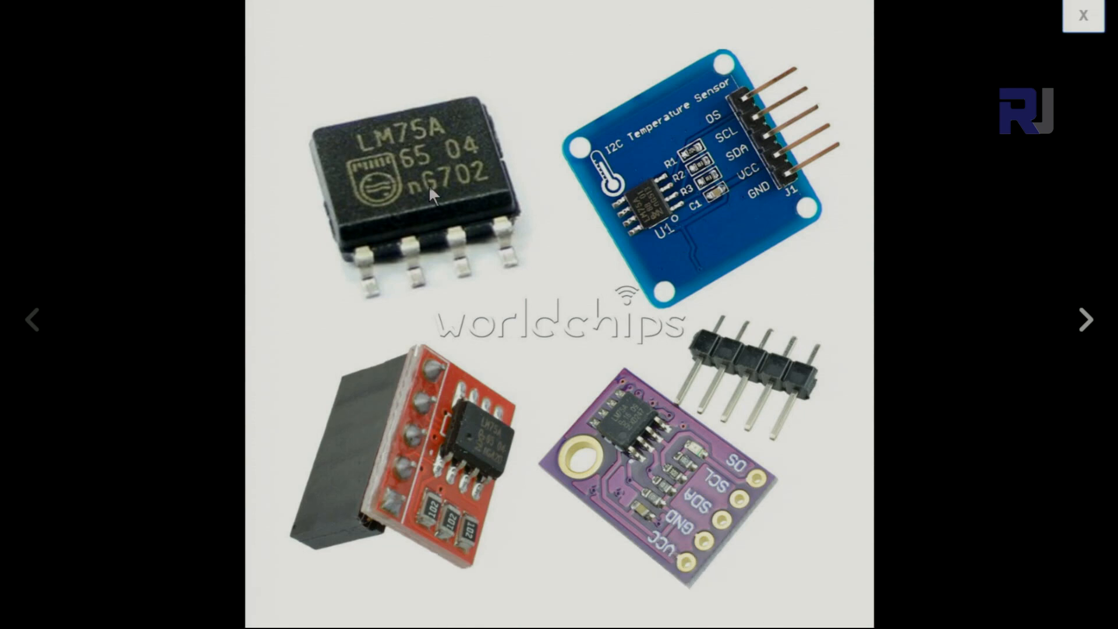
Step: Review the LM75A library README and bring up its Clone or download options with the ZIP archive
click(1083, 15)
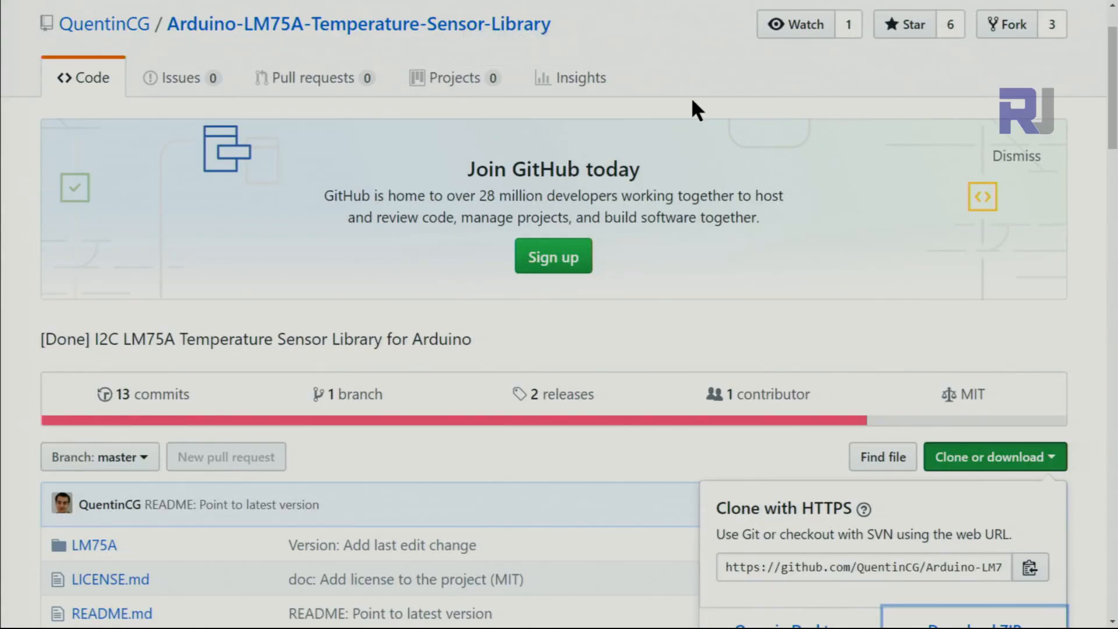
mouse_move(71, 36)
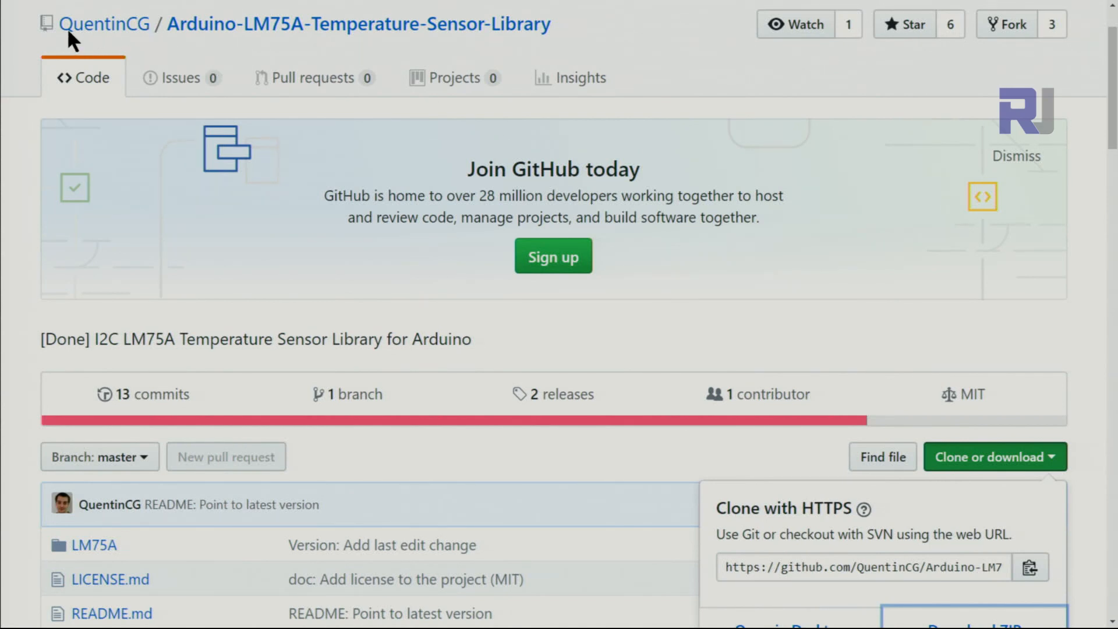
mouse_move(111, 36)
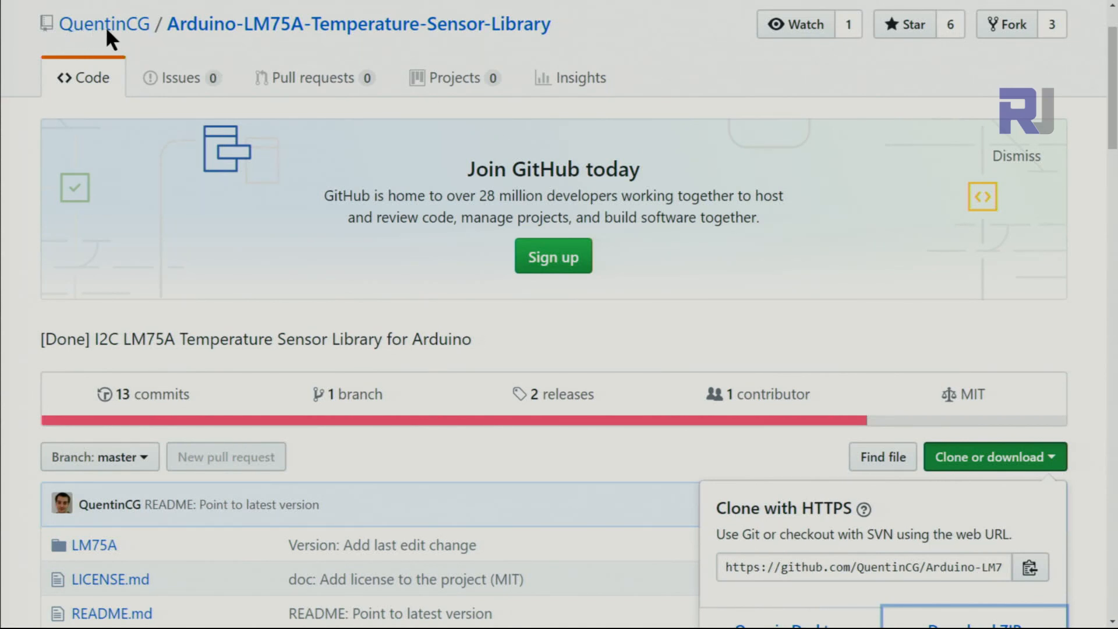
mouse_move(514, 118)
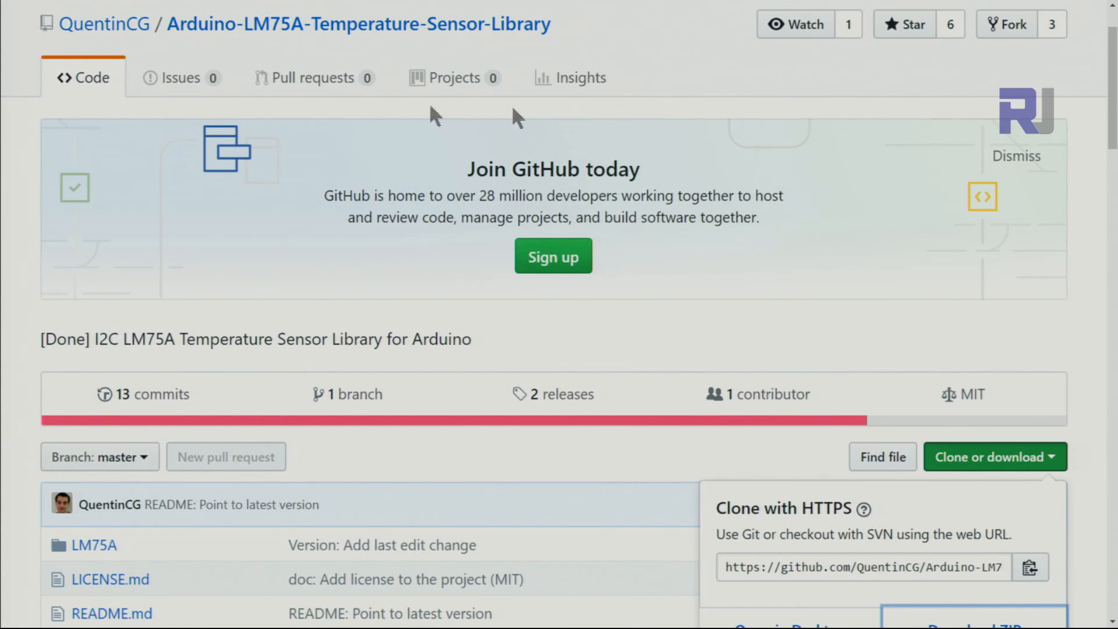
scroll(down, 3)
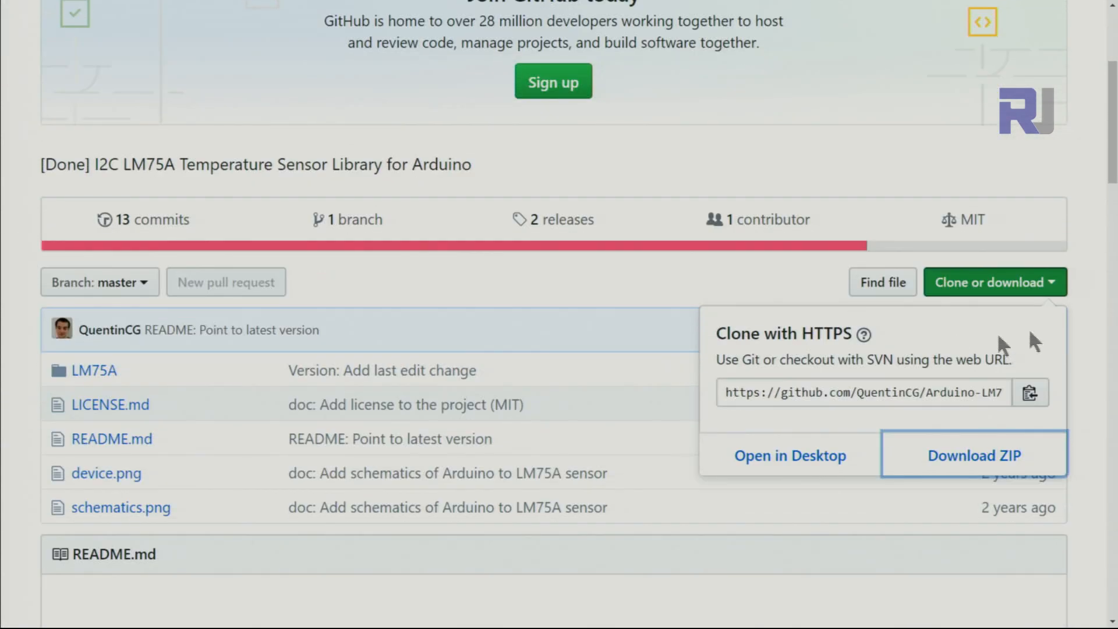
scroll(down, 3)
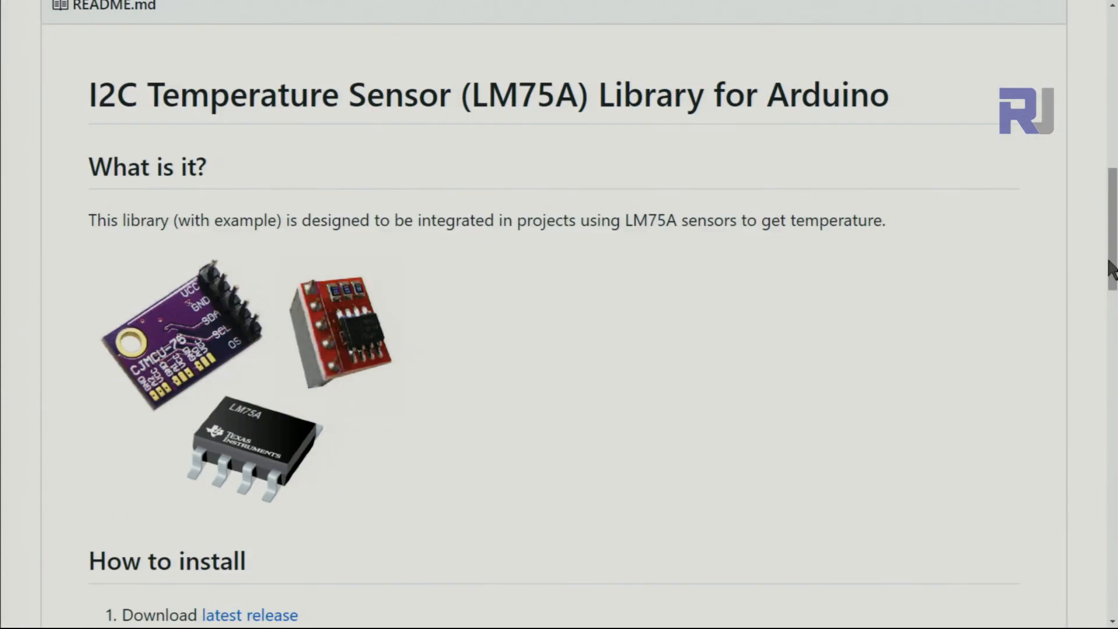
scroll(up, 3)
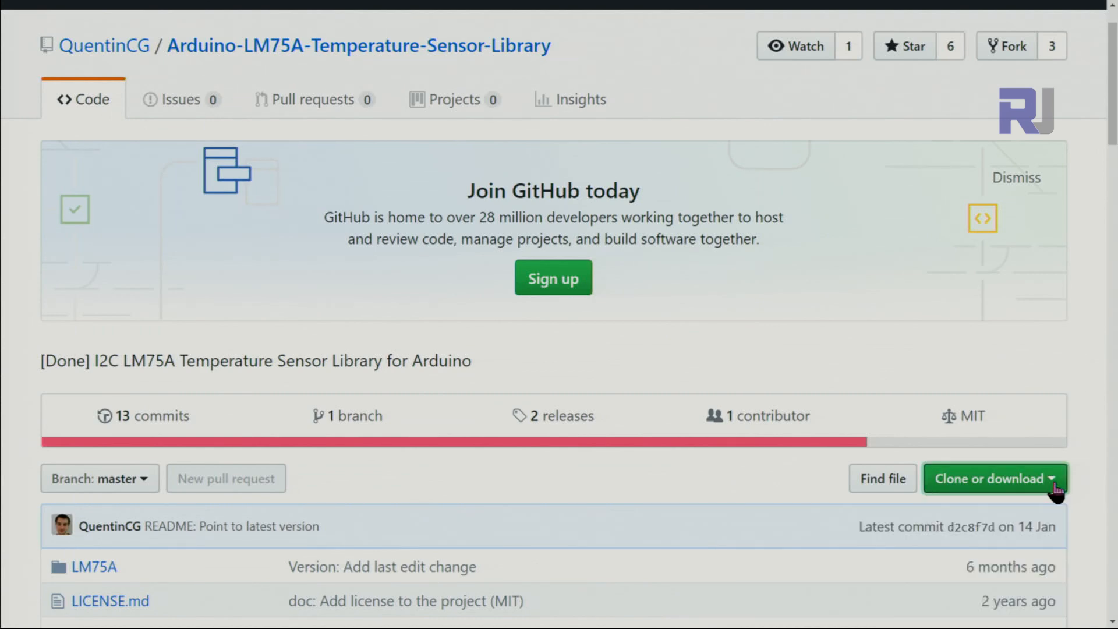
click(994, 479)
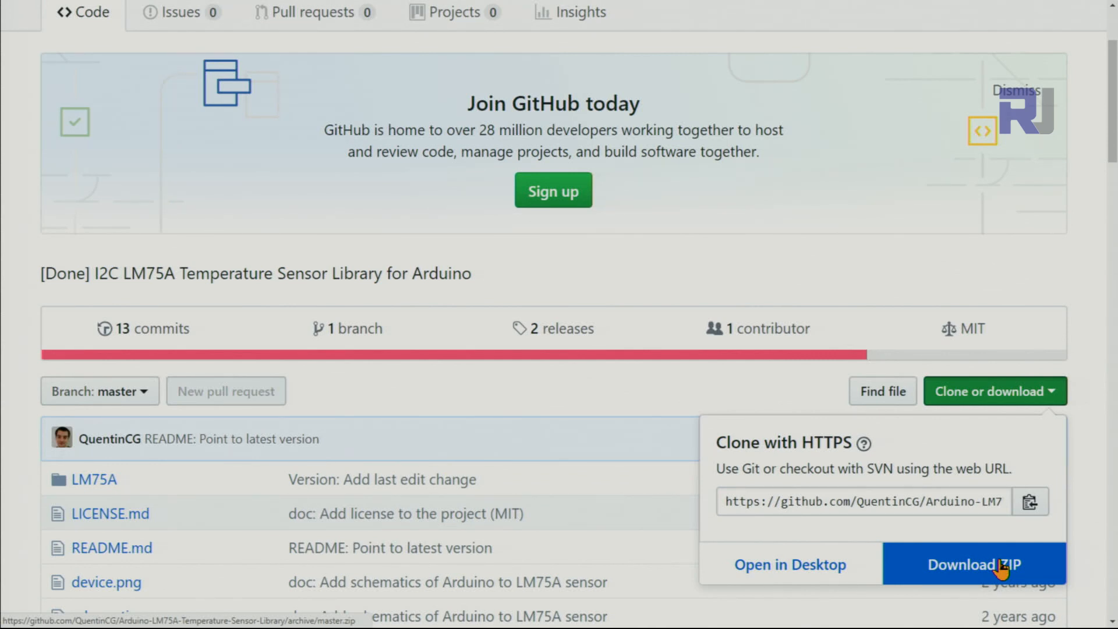
mouse_move(521, 386)
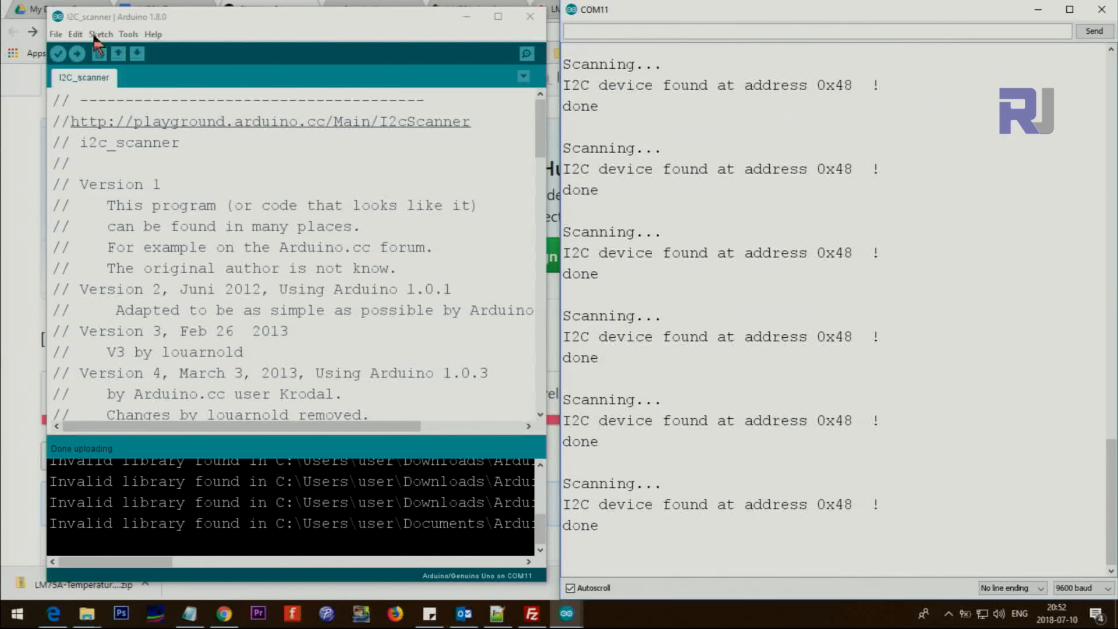
mouse_move(939, 363)
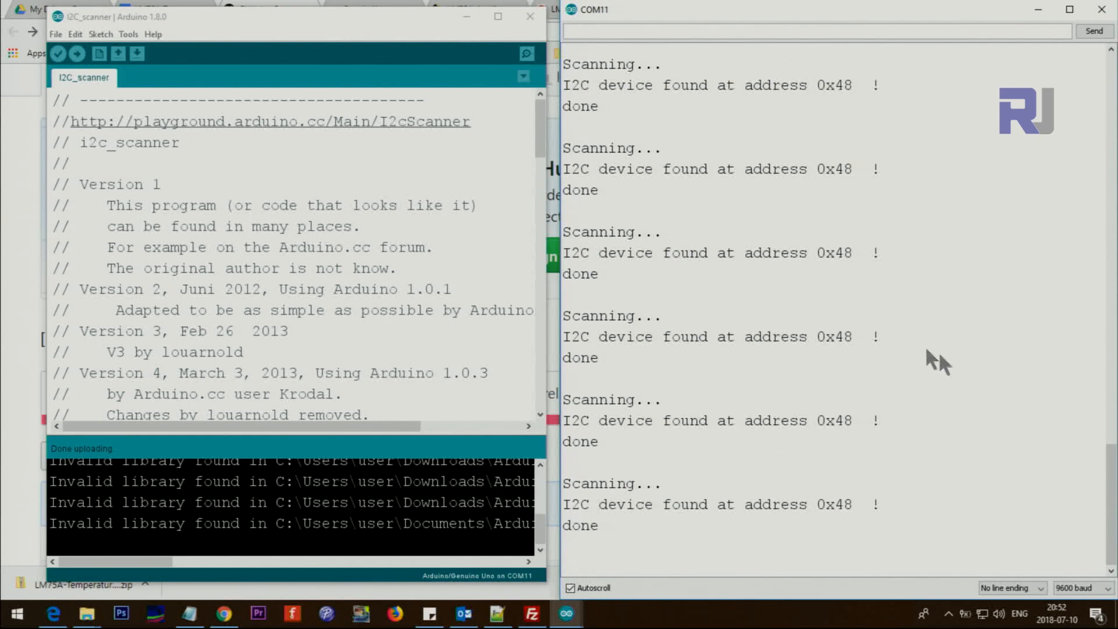
mouse_move(820, 350)
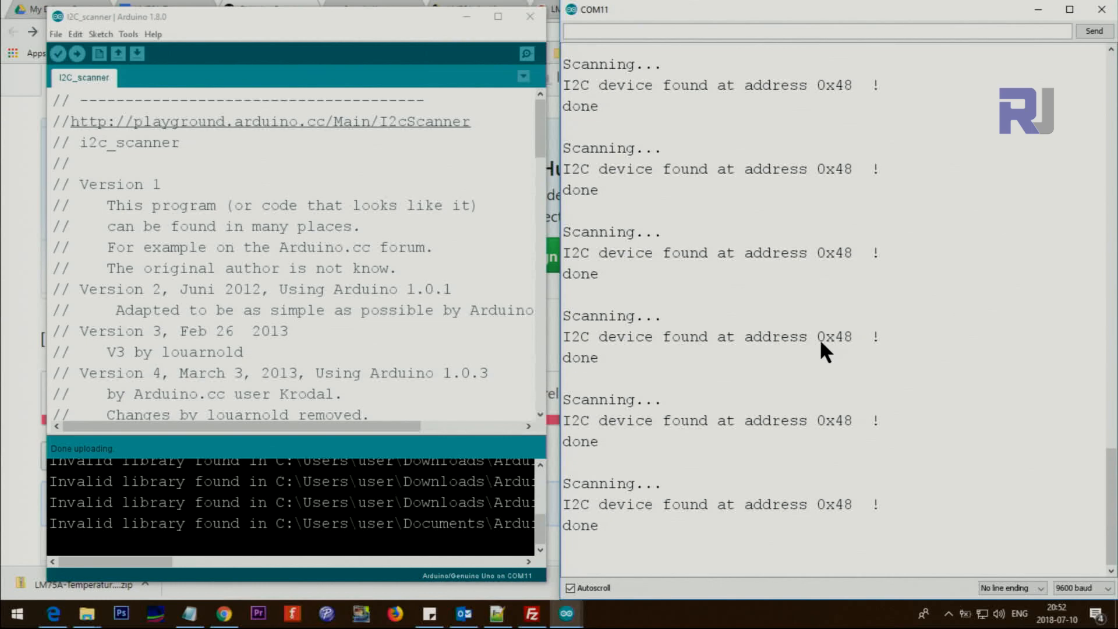
mouse_move(861, 346)
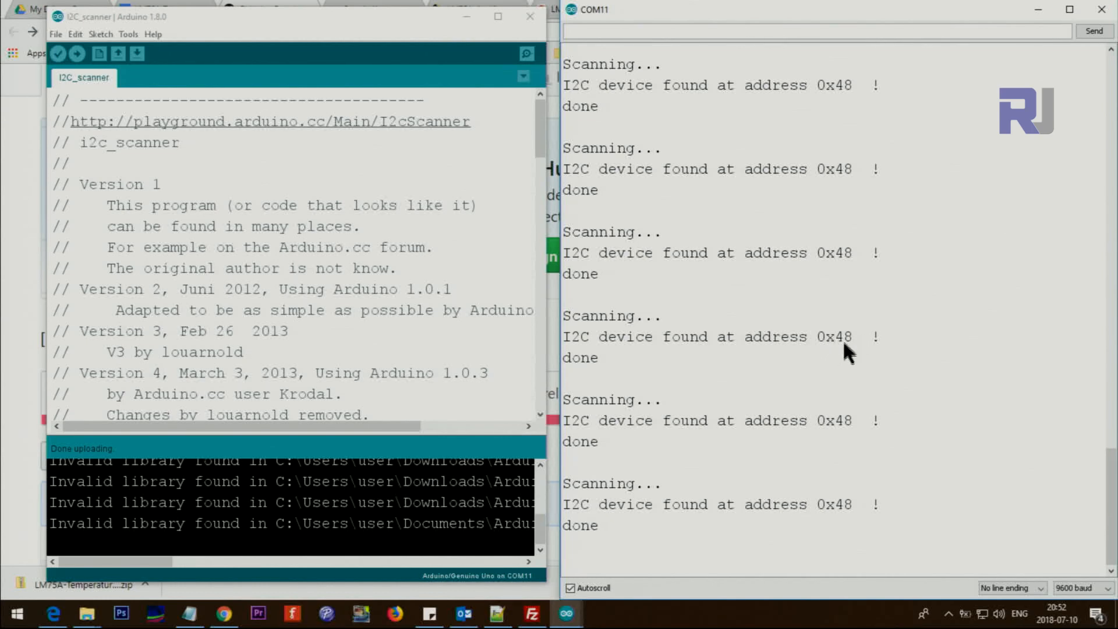
mouse_move(727, 477)
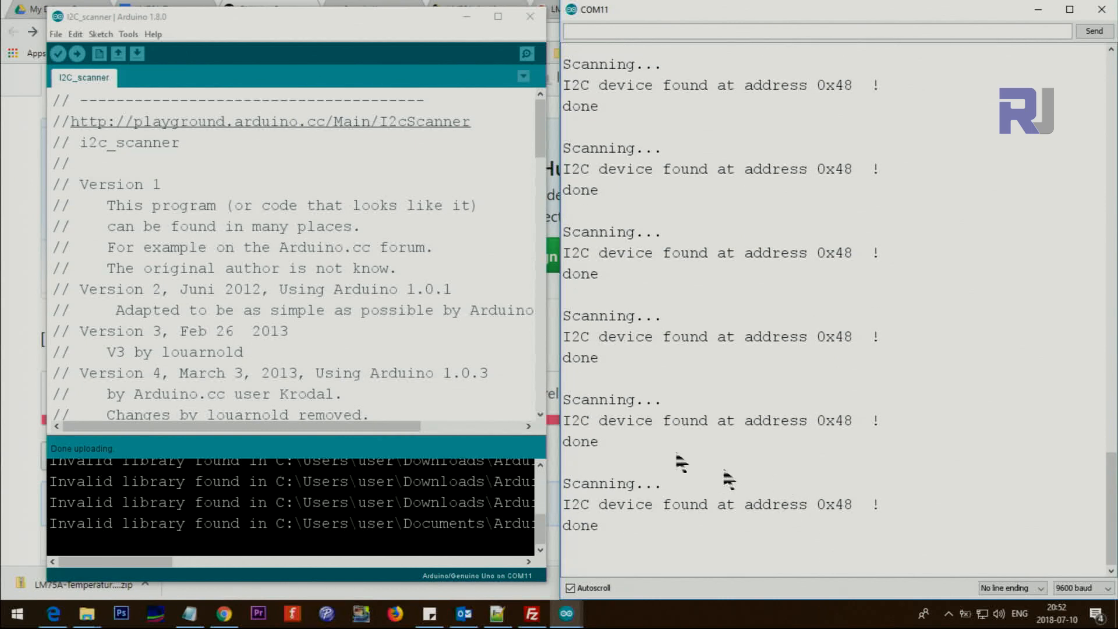
mouse_move(573, 380)
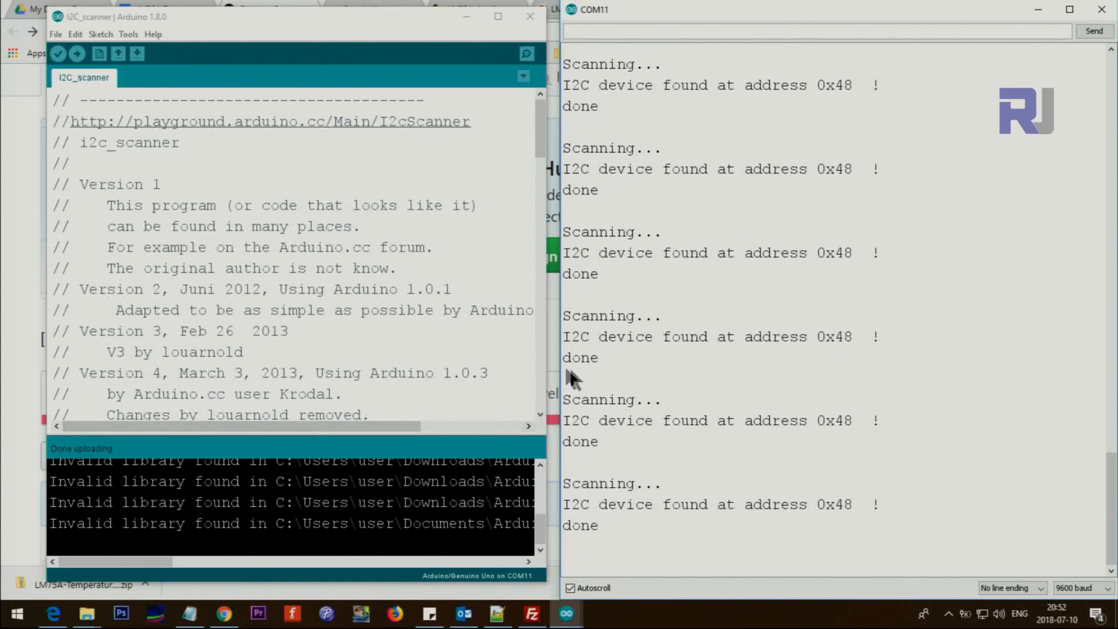
mouse_move(577, 382)
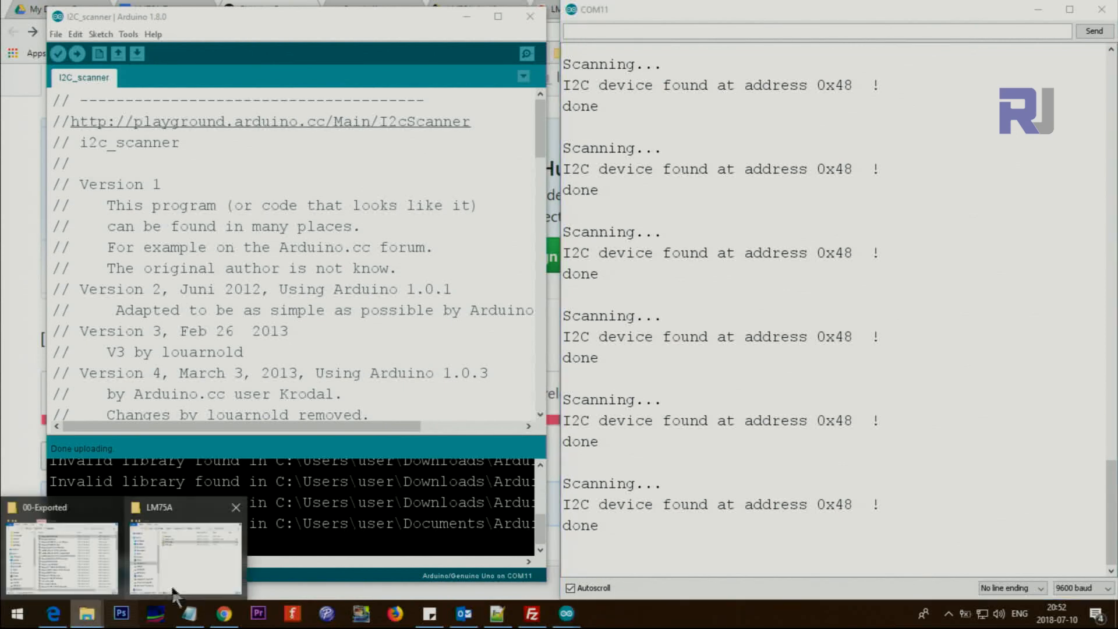
Step: From the LM75A library folder, view LM75A.cpp in Notepad++ and pick out LM75A_BASE_ADDRESS 0x48
click(184, 552)
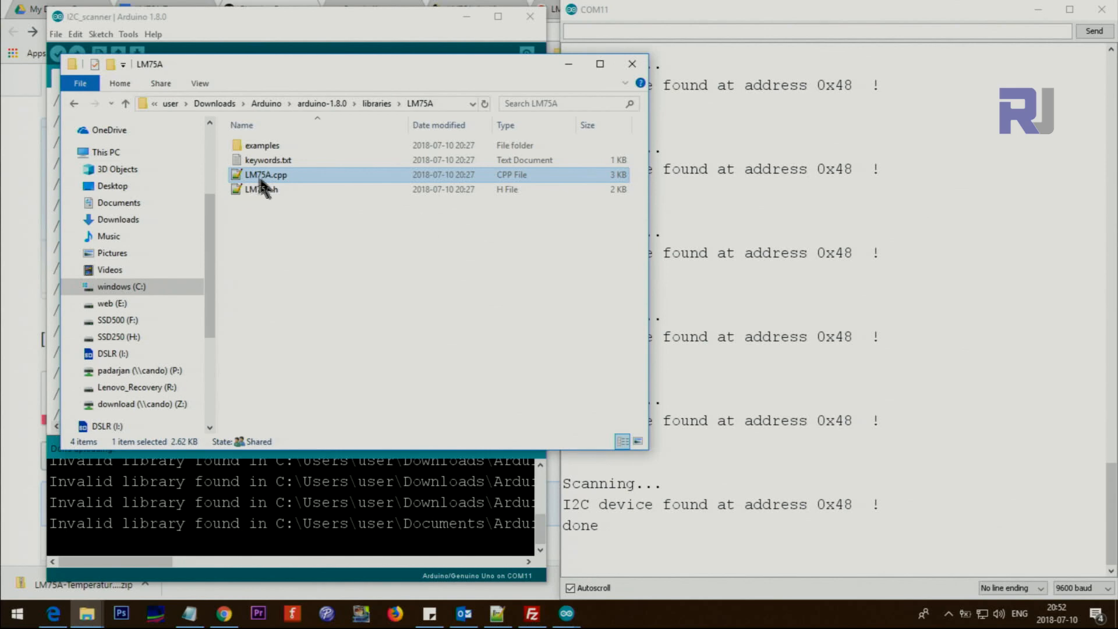
mouse_move(258, 181)
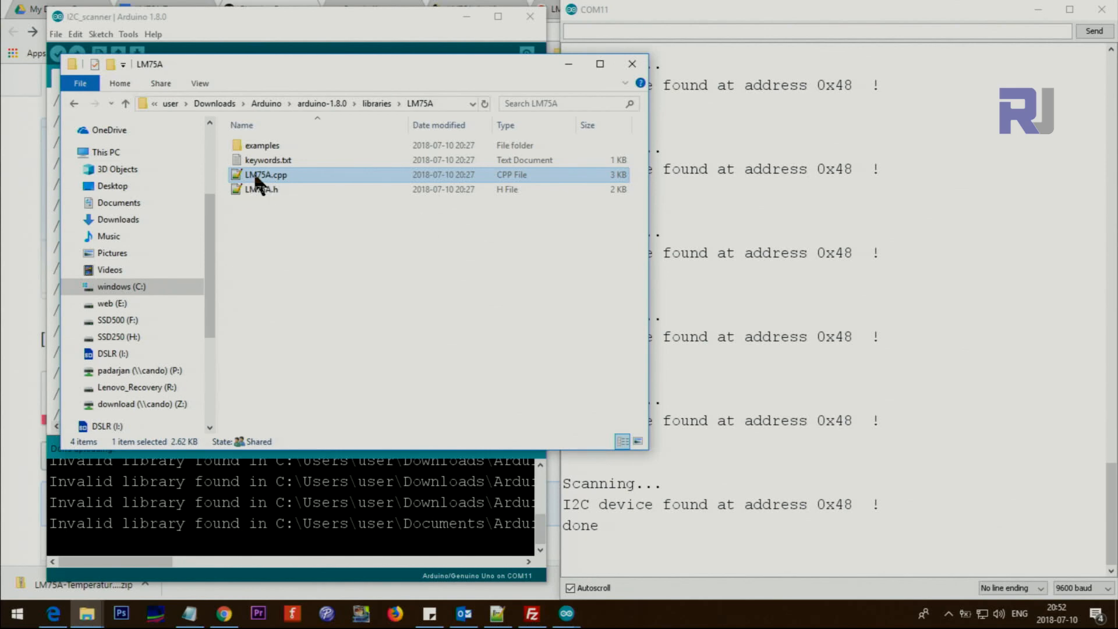
double_click(264, 175)
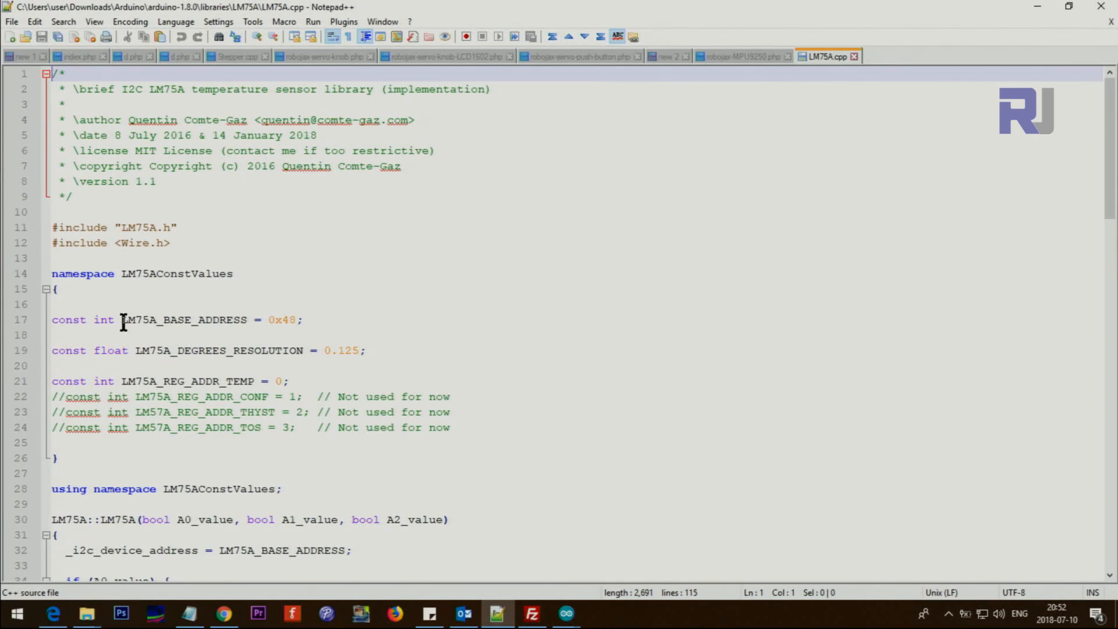
double_click(283, 319)
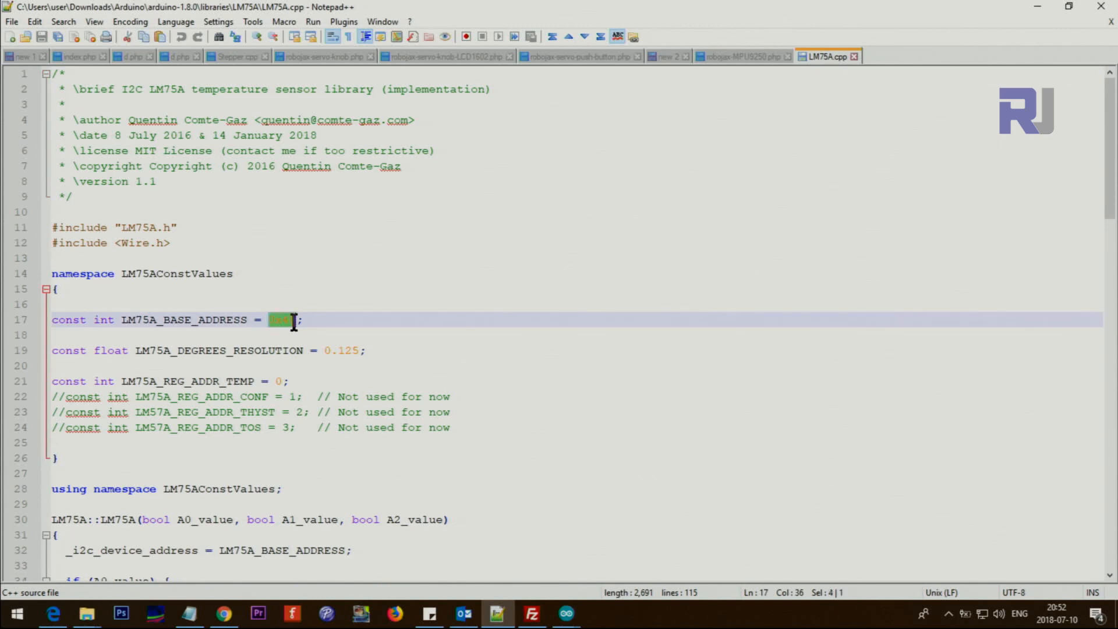
mouse_move(566, 612)
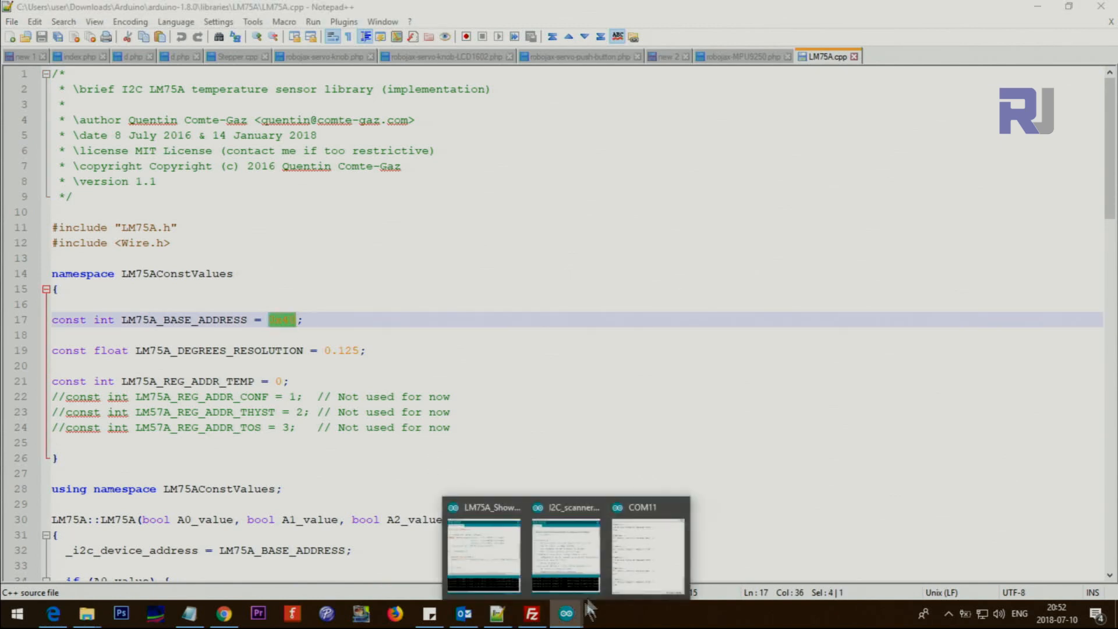
Step: Compare the scanner's 0x48 output against the library's base address 0x48
click(566, 552)
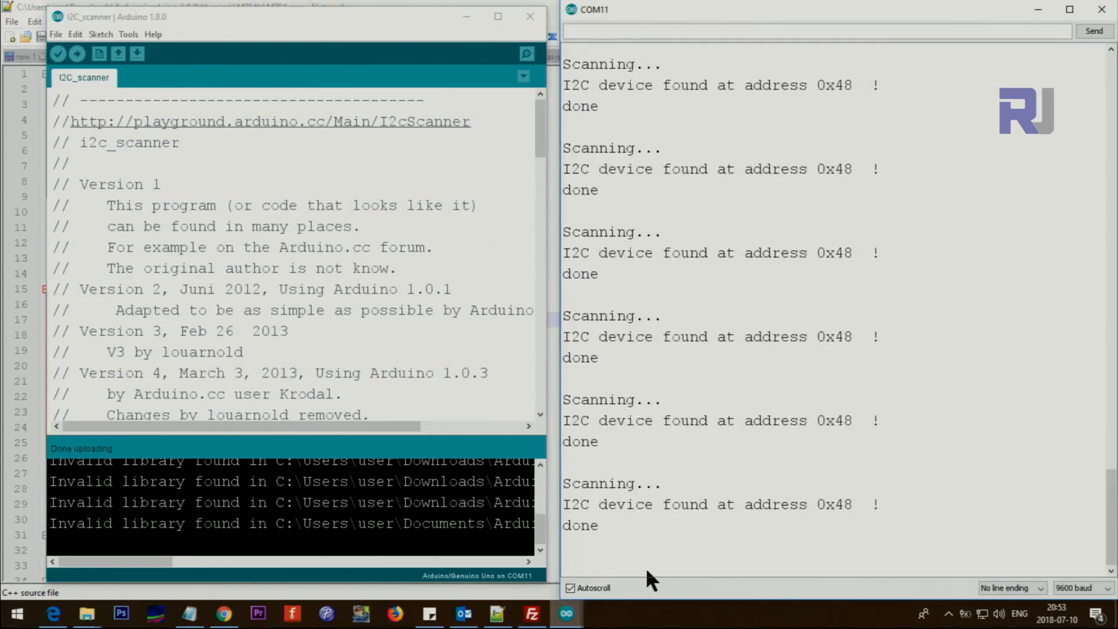
double_click(834, 336)
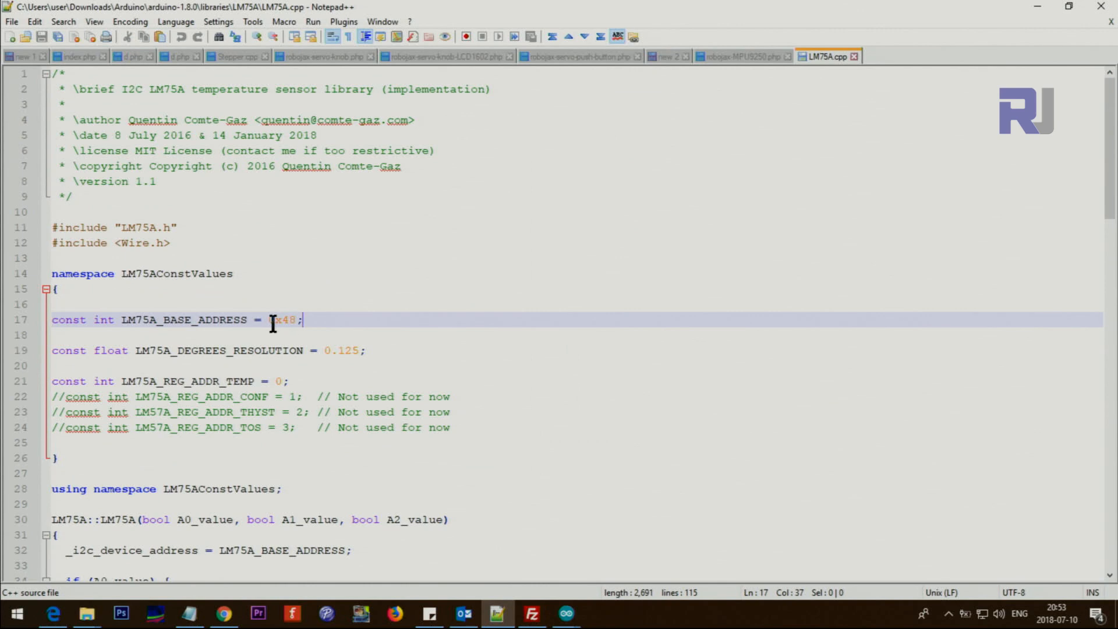
double_click(282, 319)
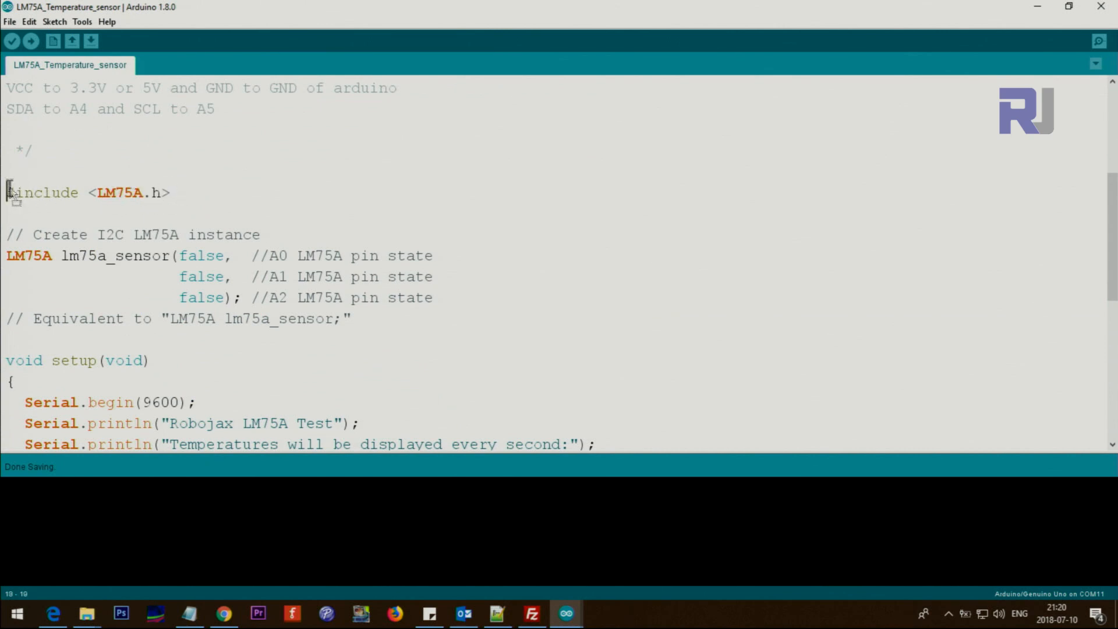
scroll(down, 3)
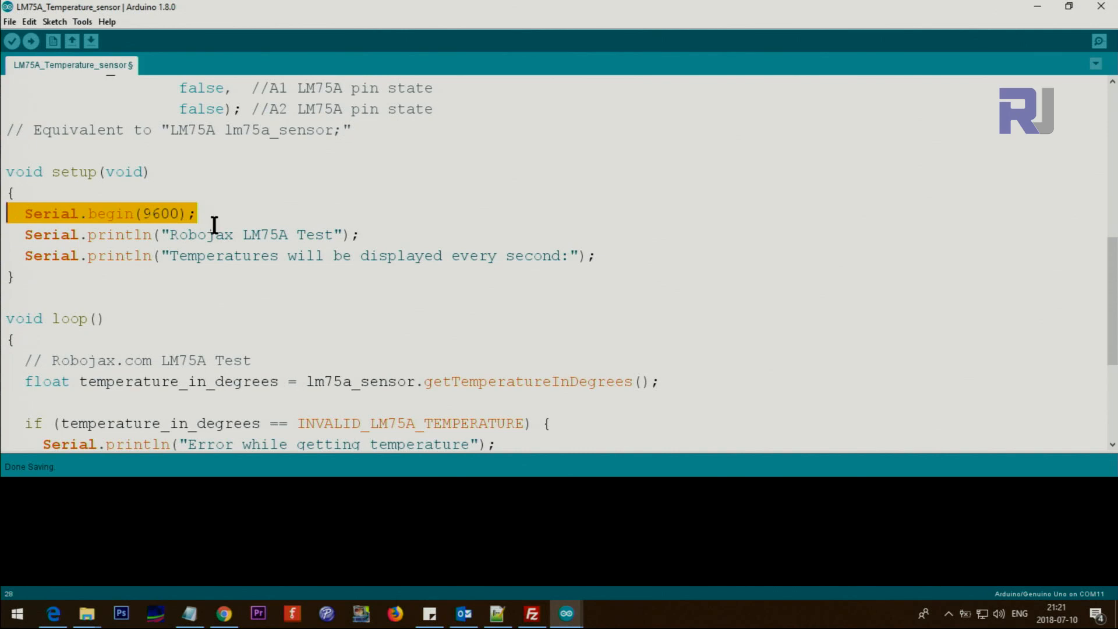
click(1096, 41)
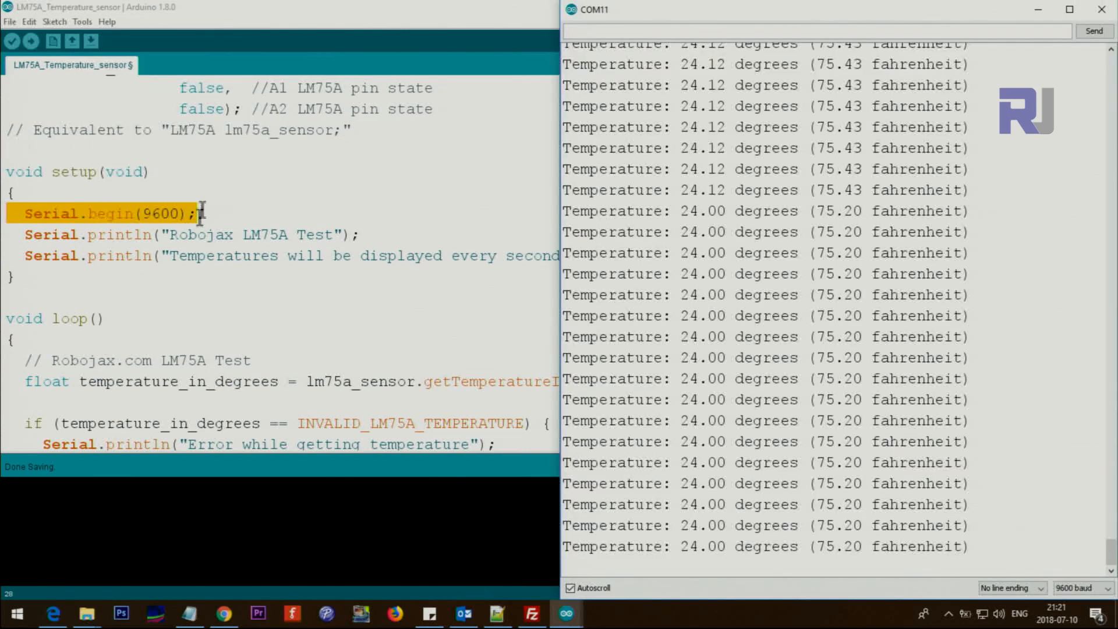
click(1078, 587)
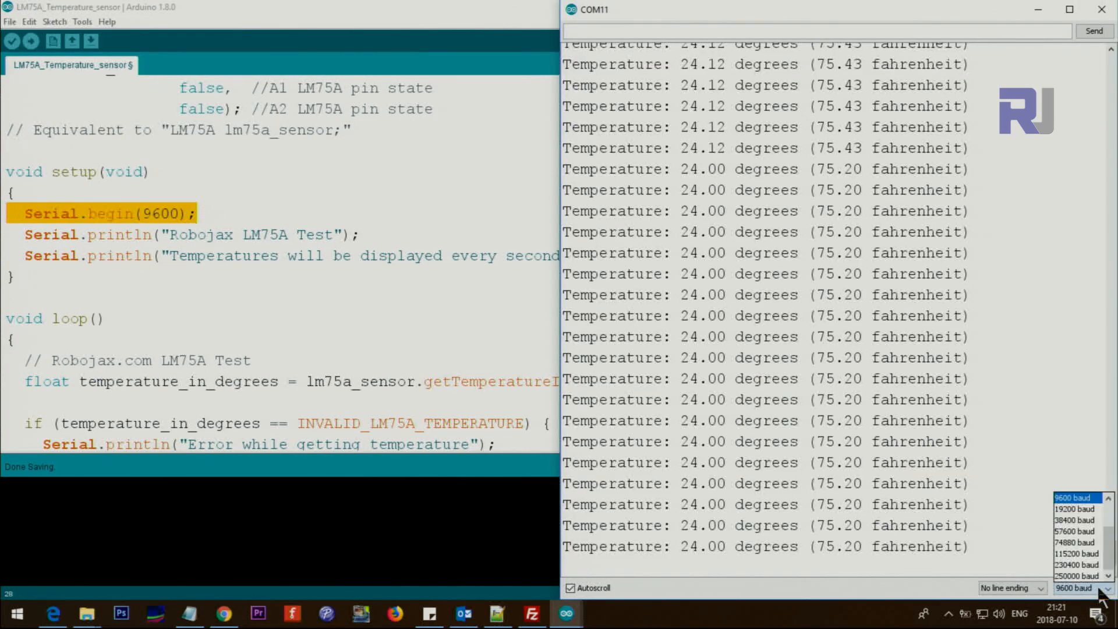
click(1101, 9)
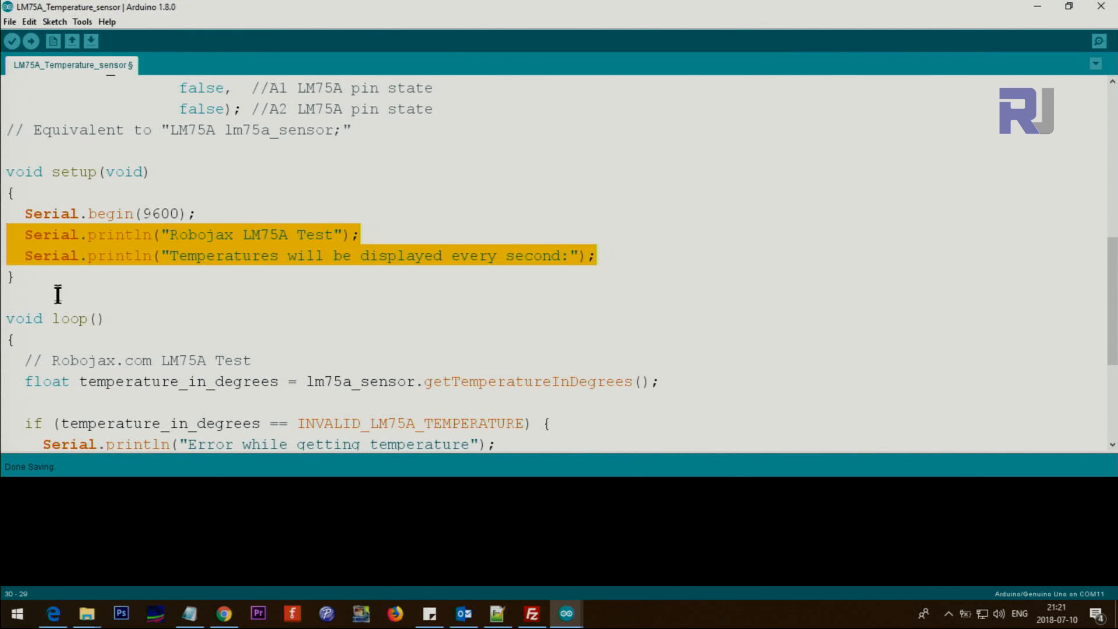
scroll(down, 3)
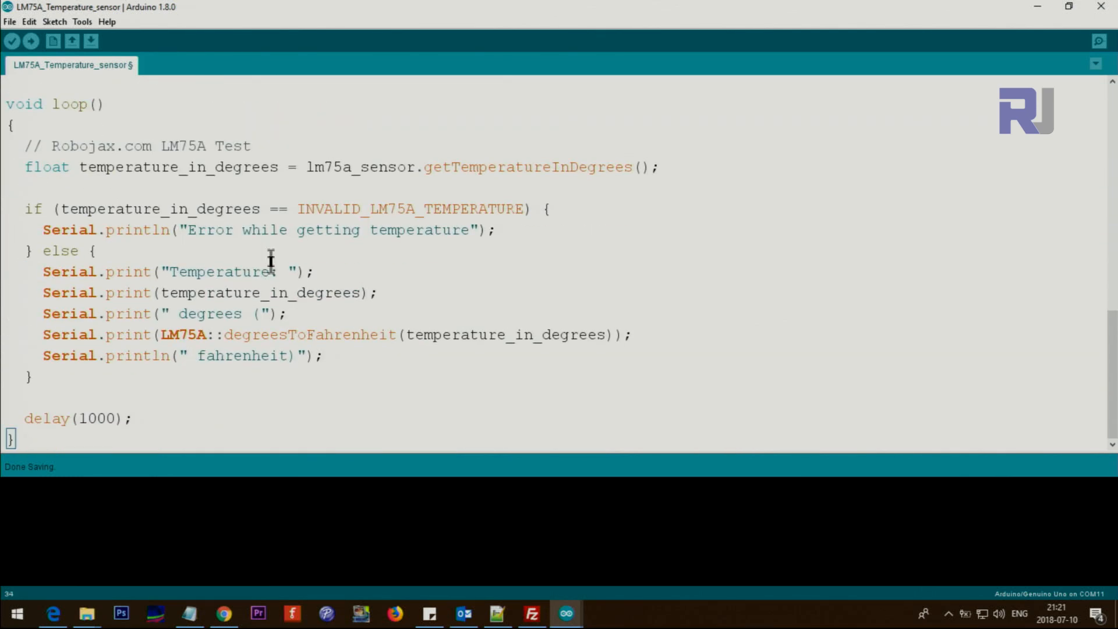
scroll(up, 3)
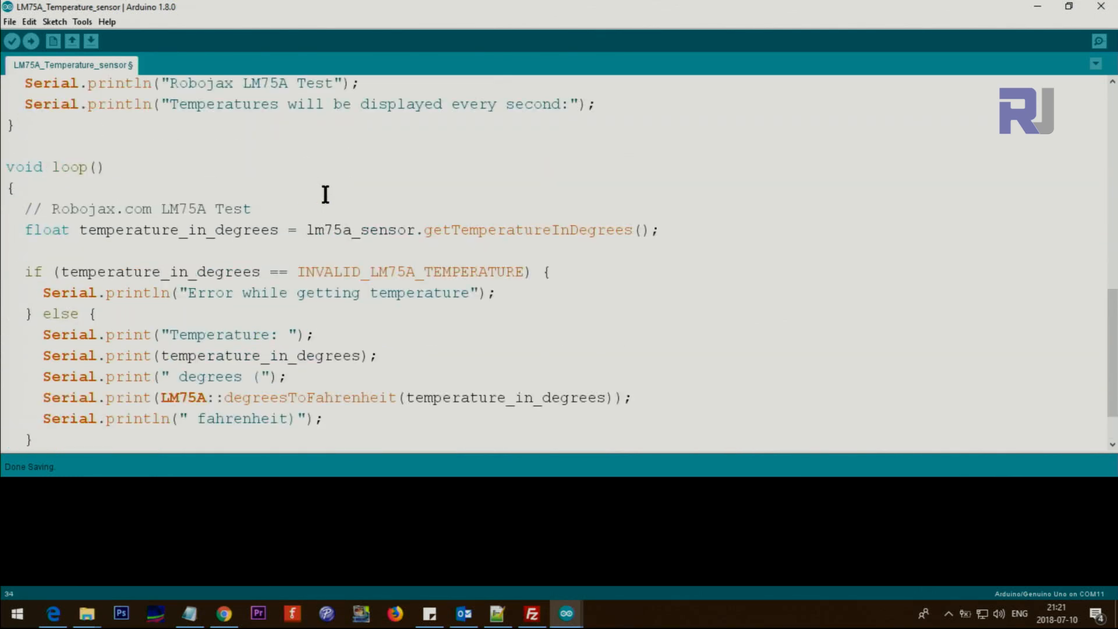
scroll(up, 3)
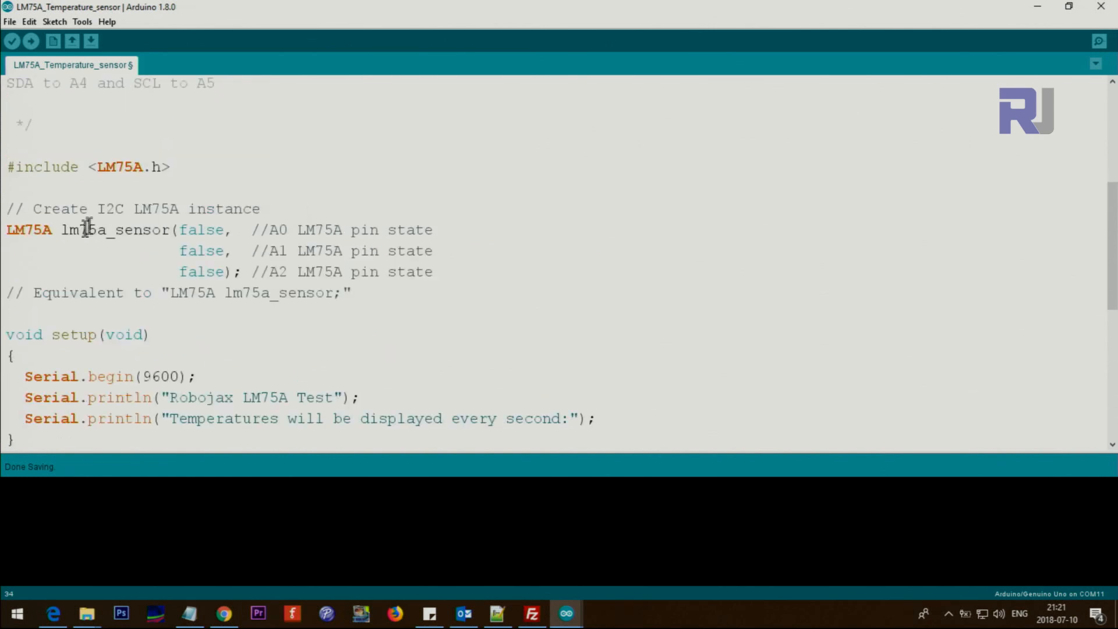
double_click(118, 229)
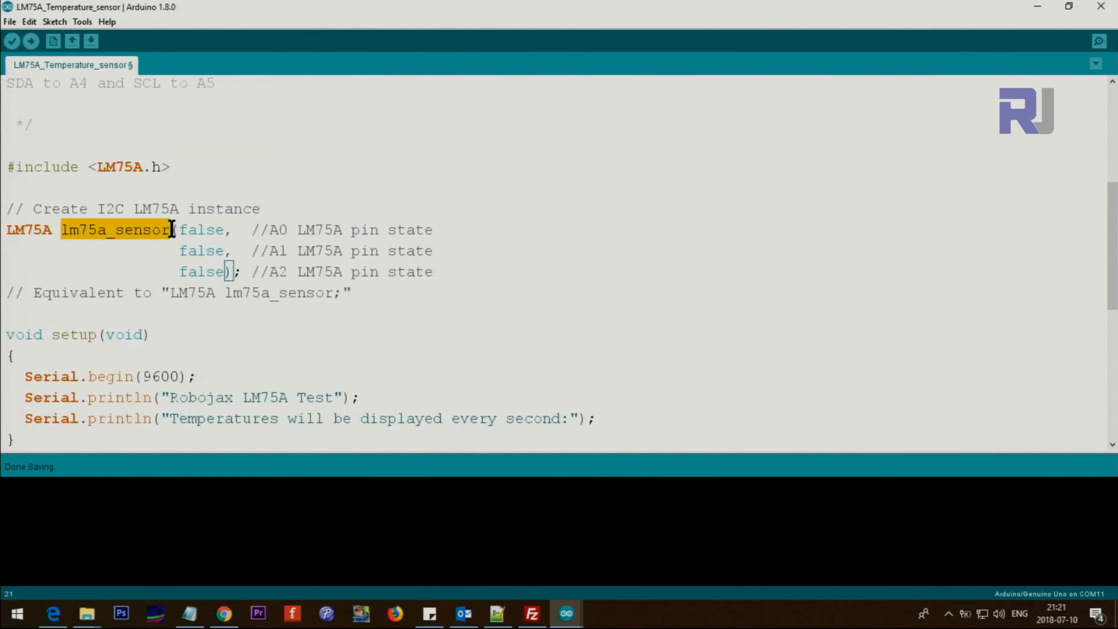
double_click(29, 229)
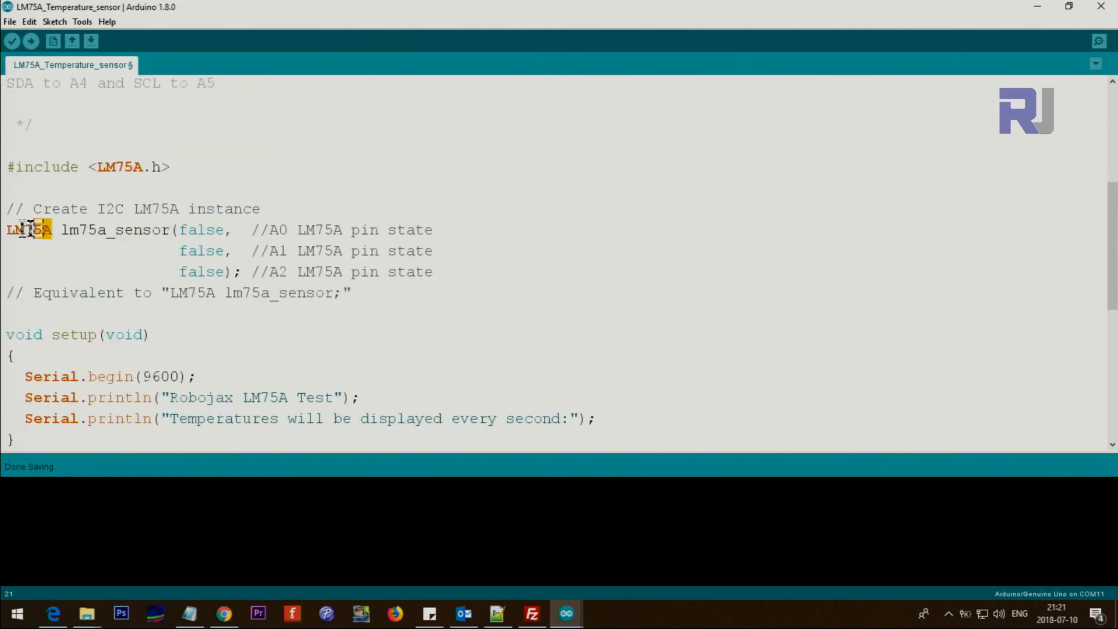
double_click(116, 230)
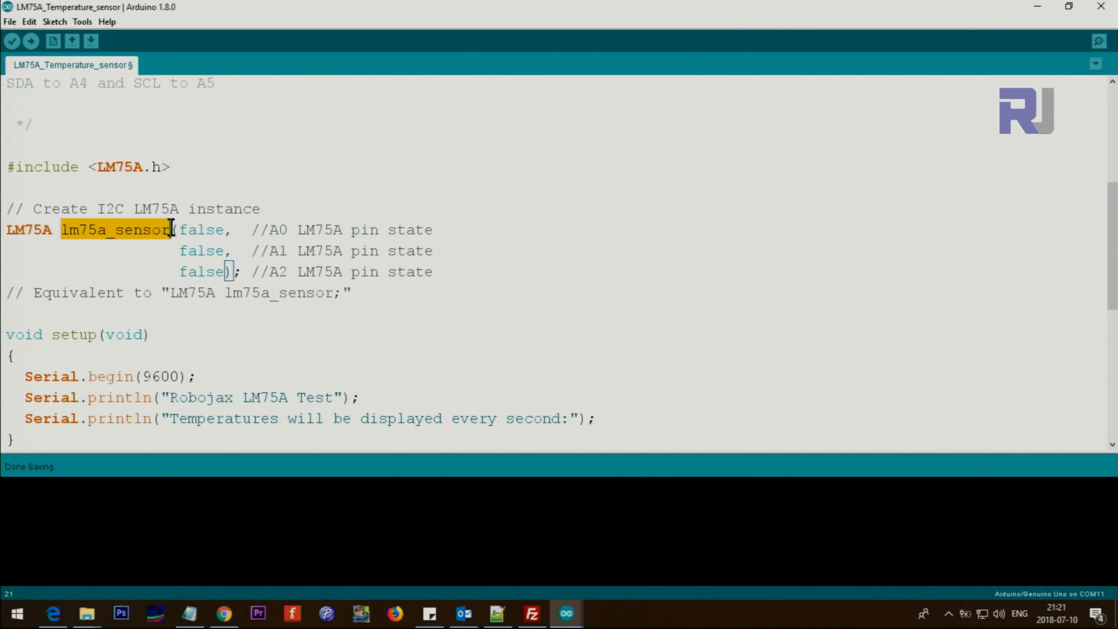
scroll(down, 3)
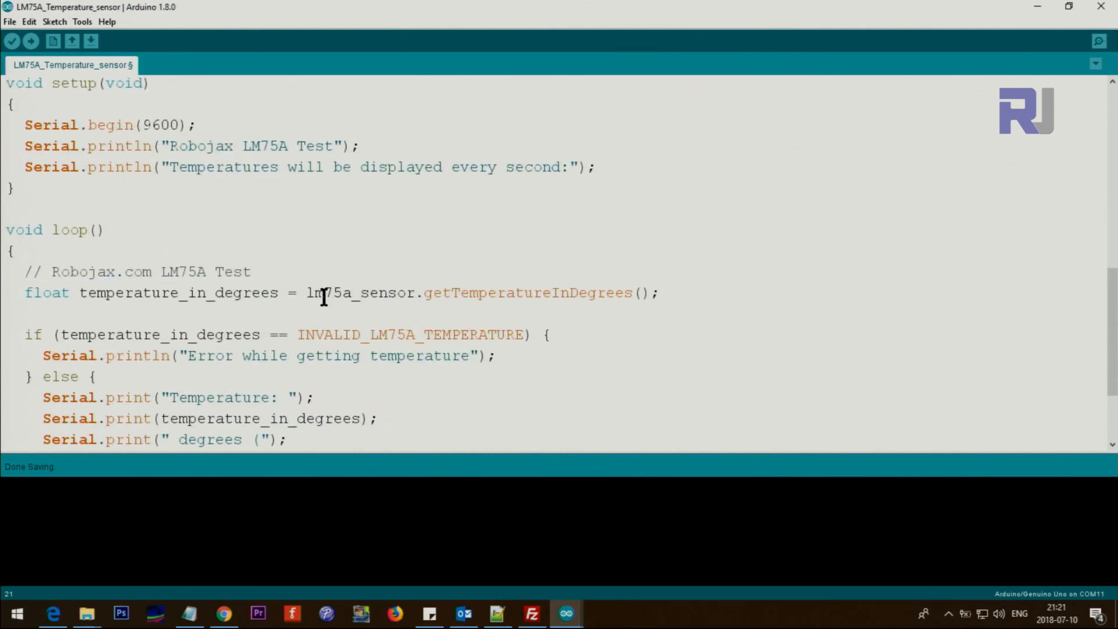
double_click(360, 292)
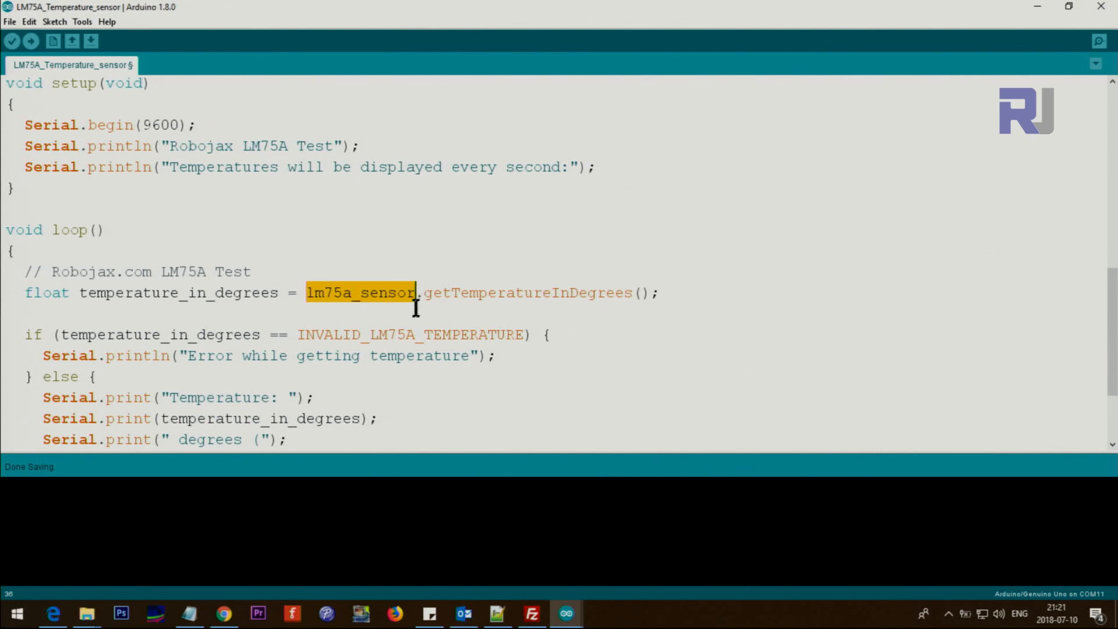
mouse_move(431, 292)
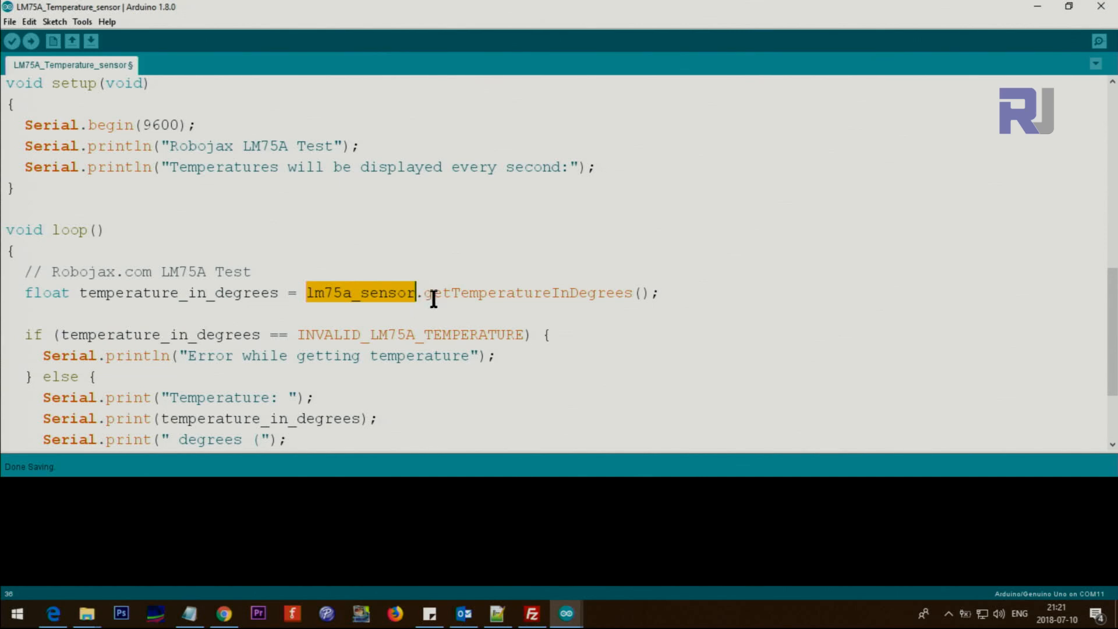
click(424, 292)
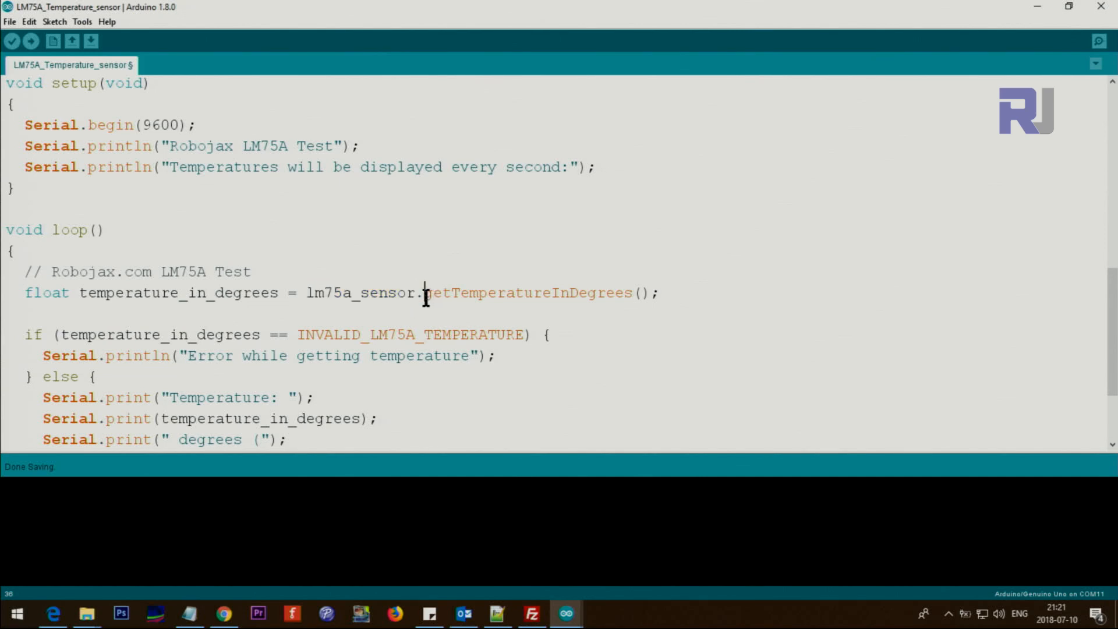
double_click(528, 292)
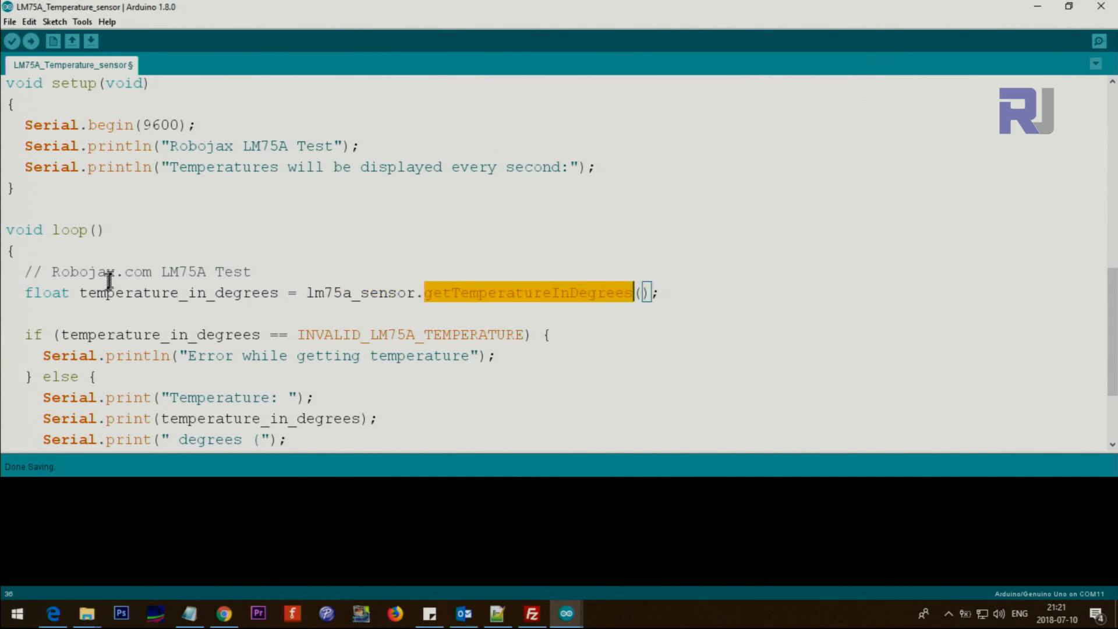
double_click(179, 293)
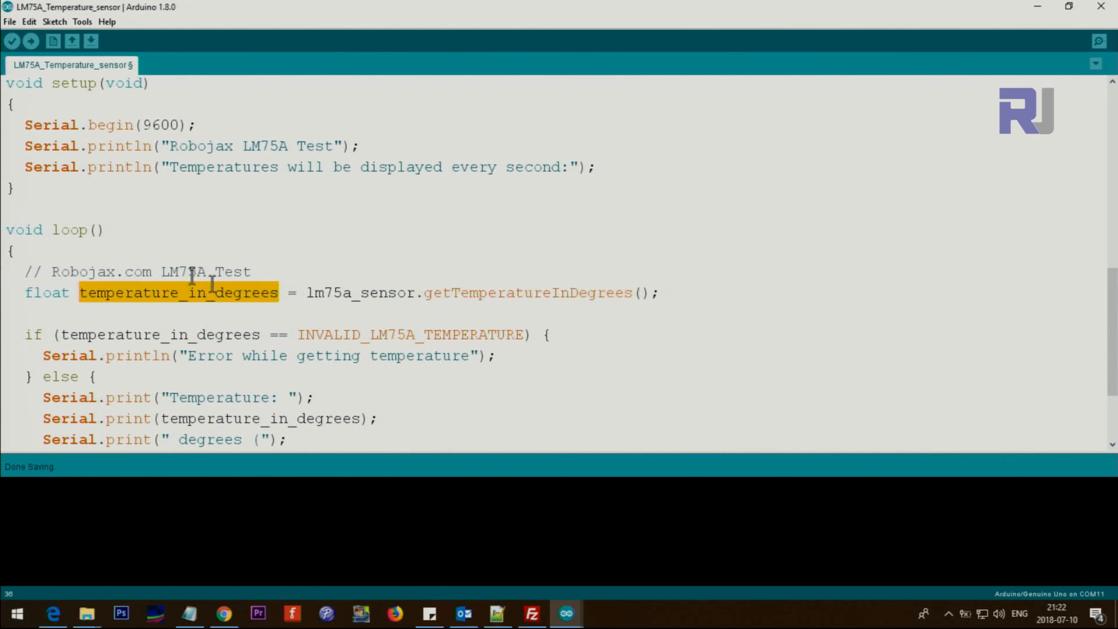
scroll(down, 3)
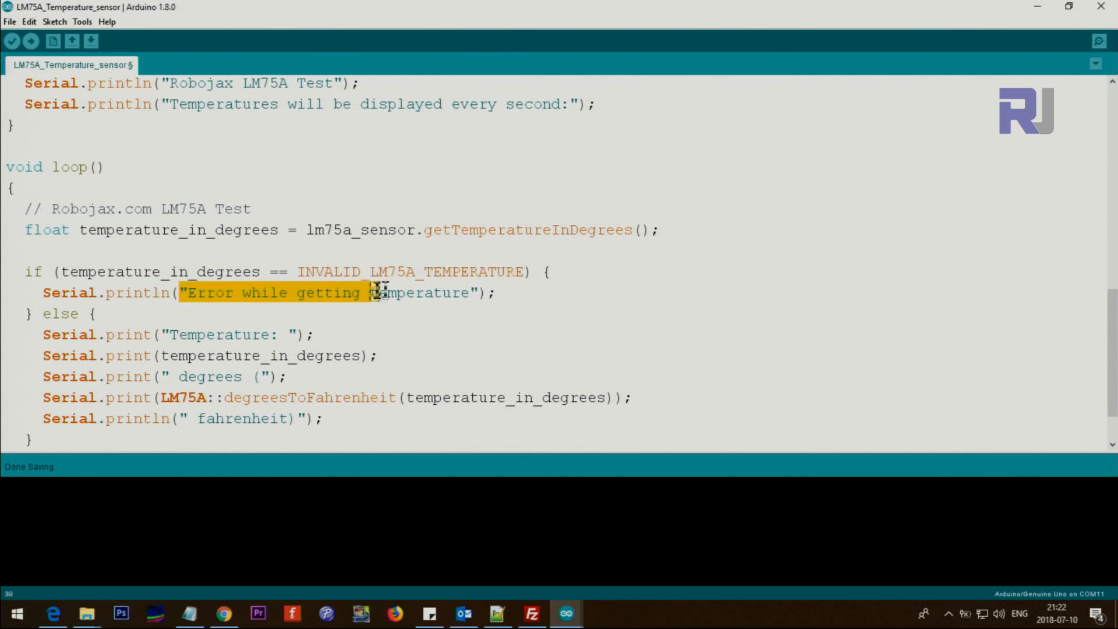
scroll(down, 3)
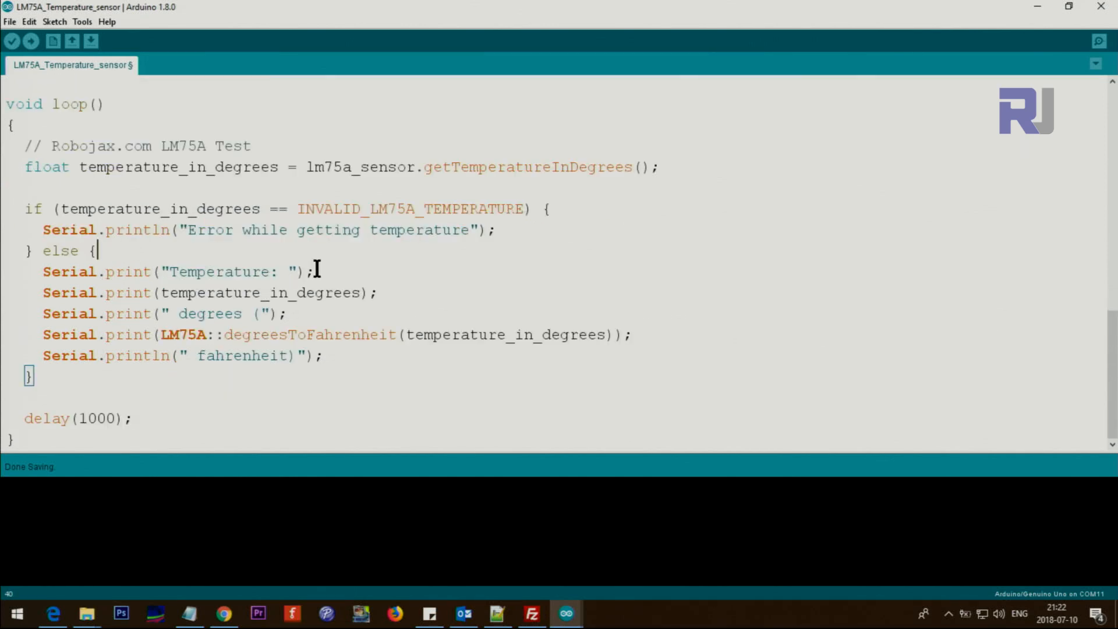
triple_click(178, 271)
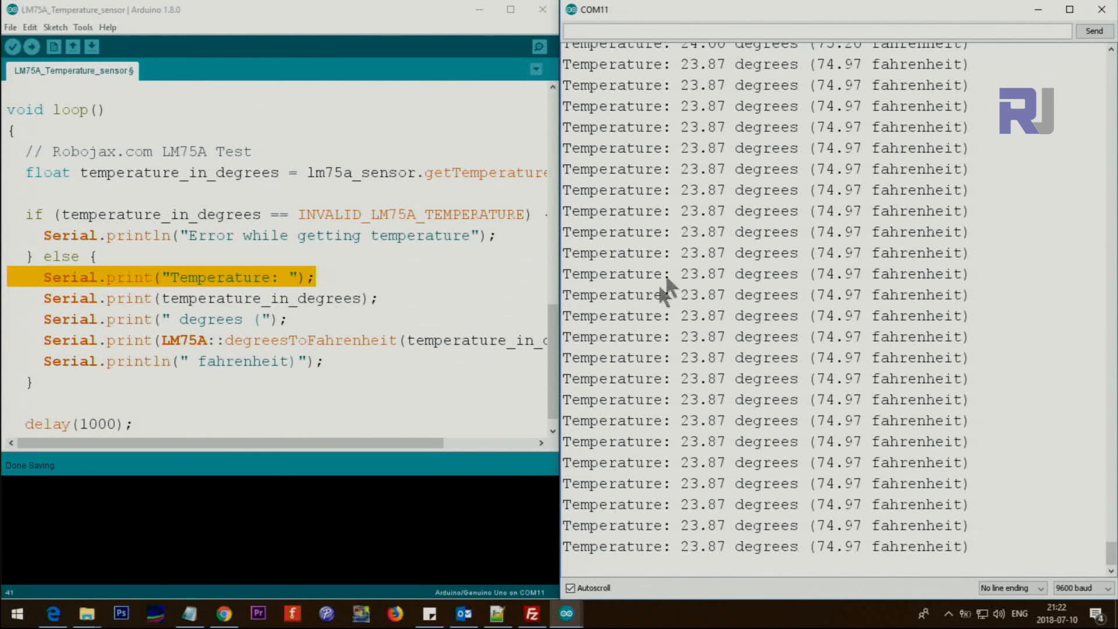
mouse_move(245, 285)
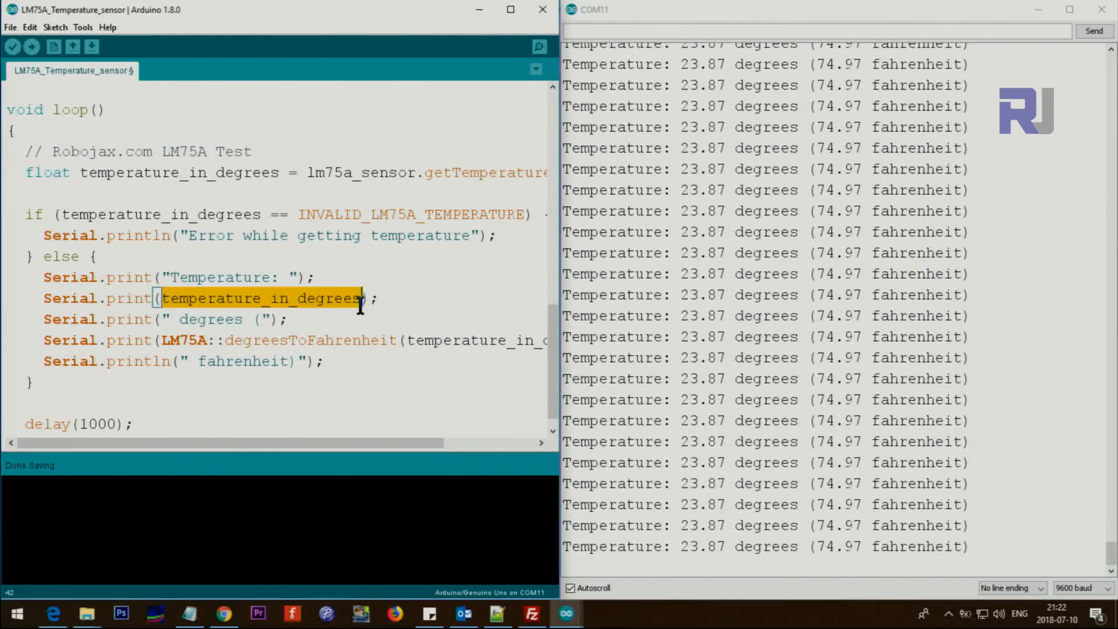
double_click(211, 319)
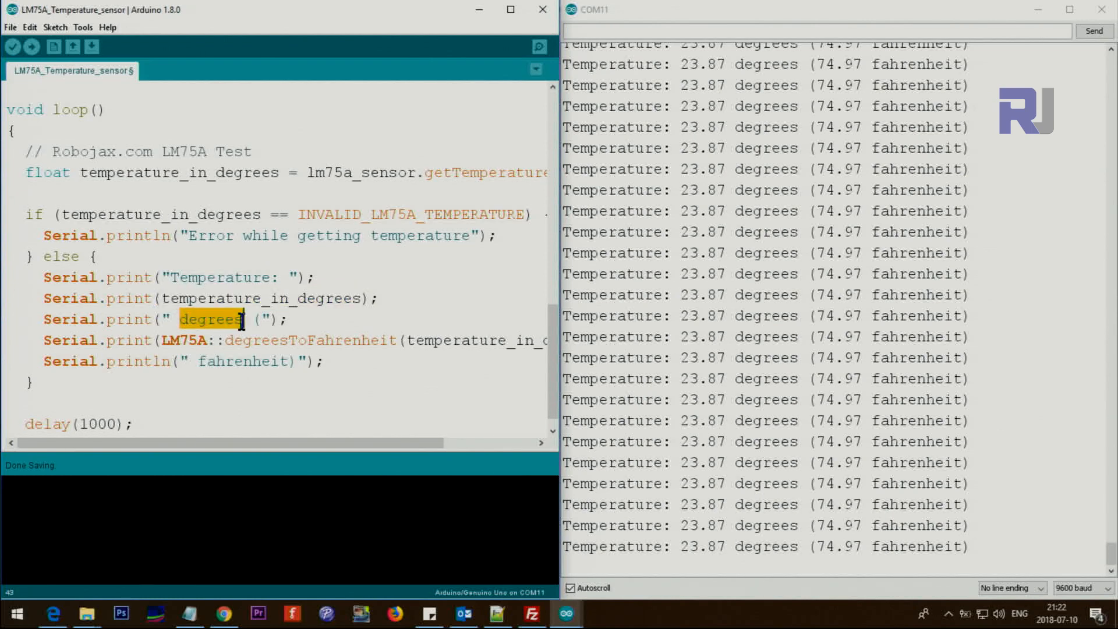
mouse_move(742, 239)
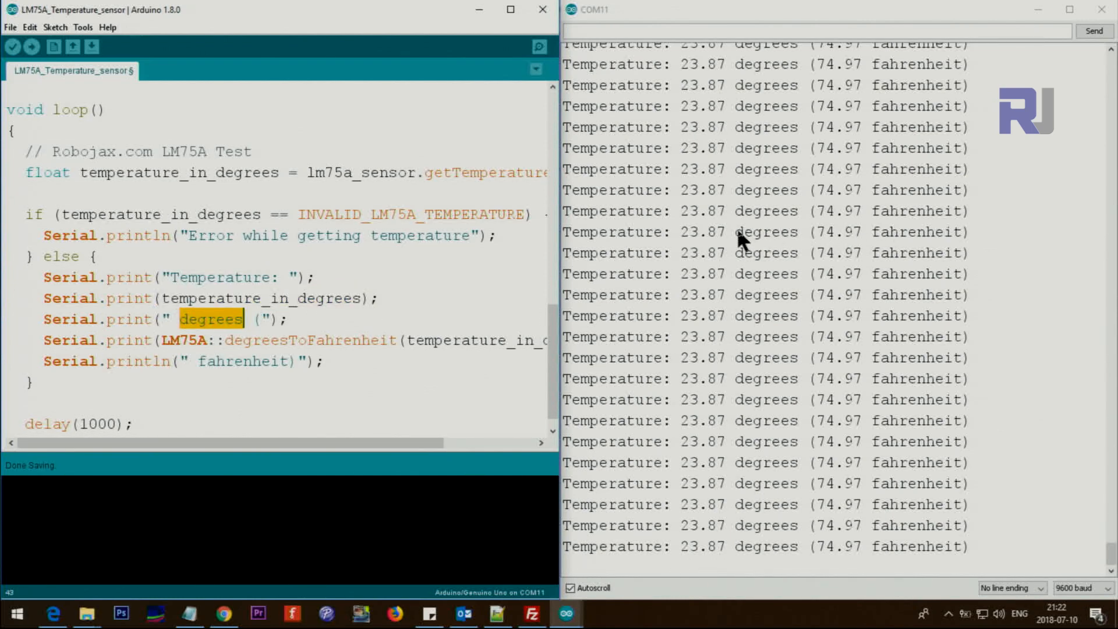
click(571, 587)
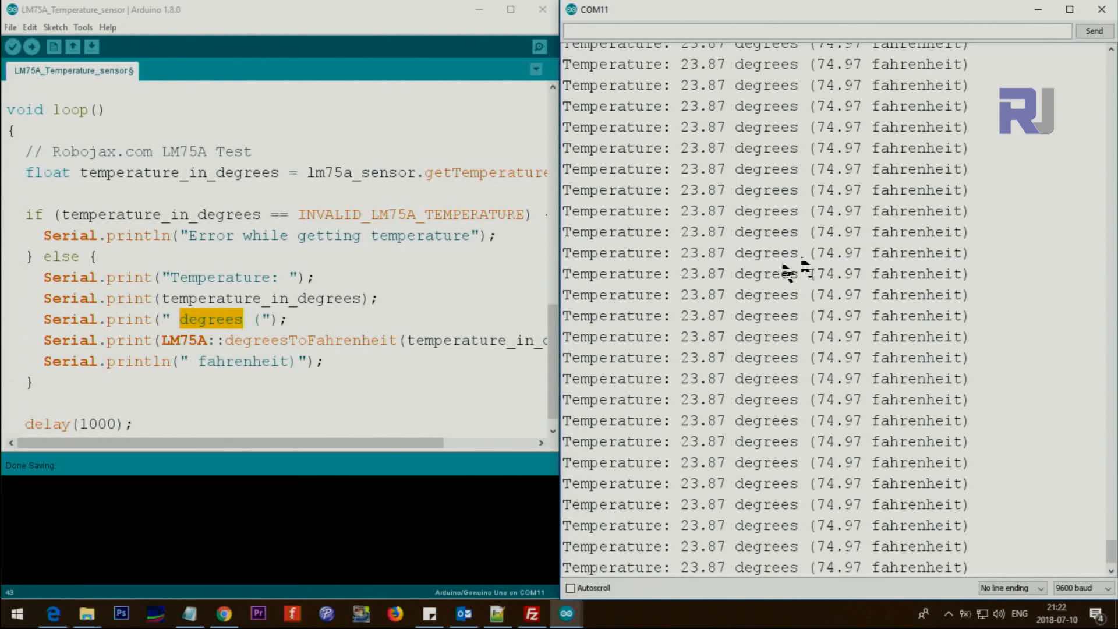
mouse_move(175, 347)
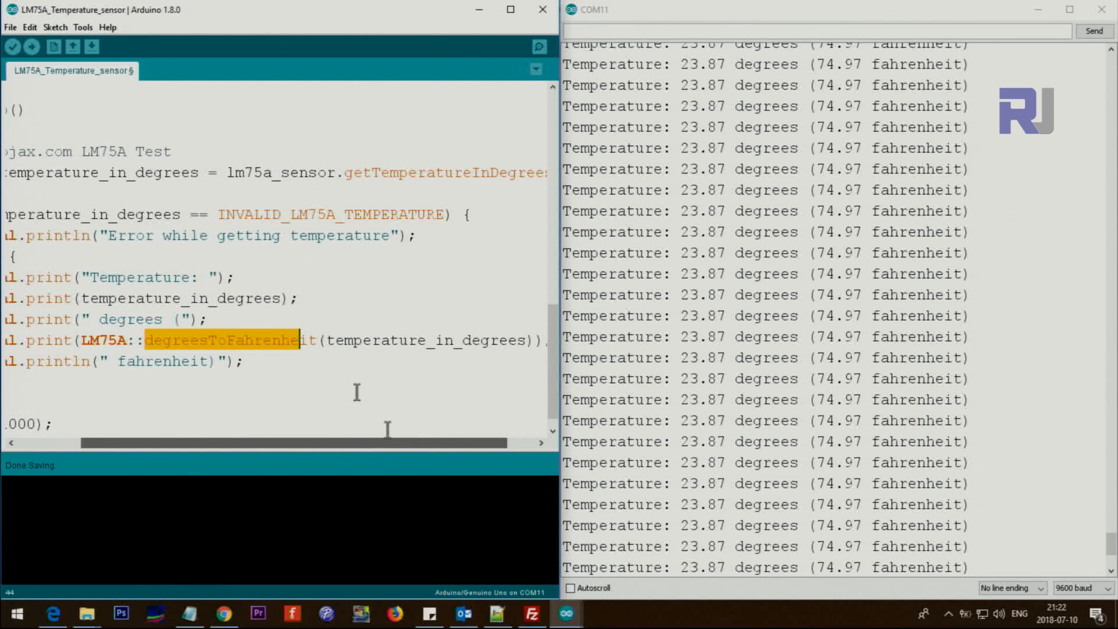
double_click(153, 215)
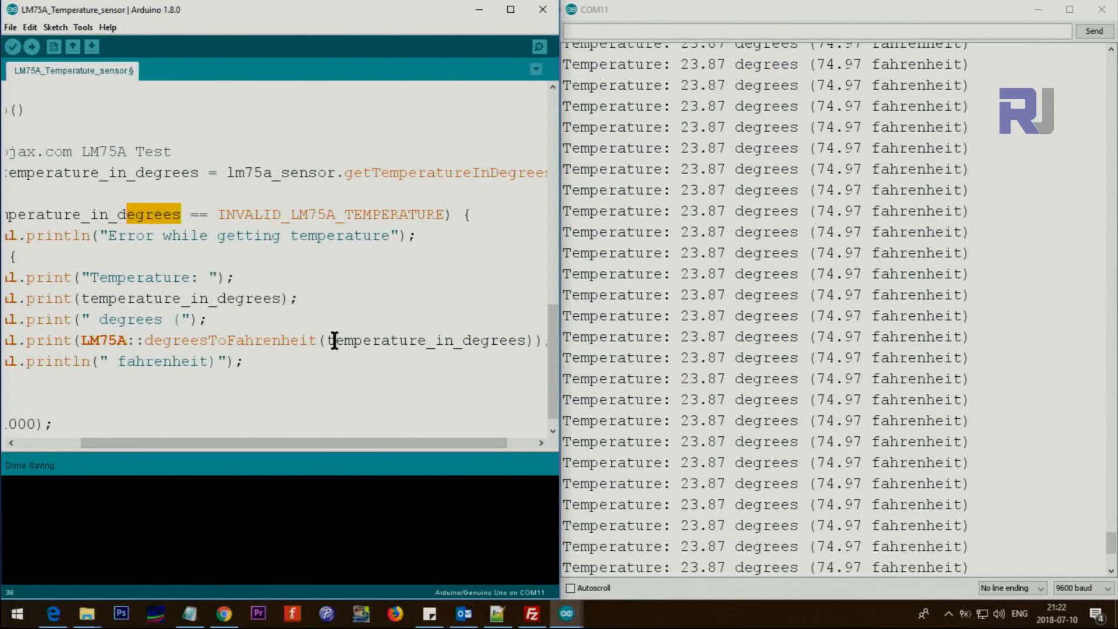
double_click(427, 340)
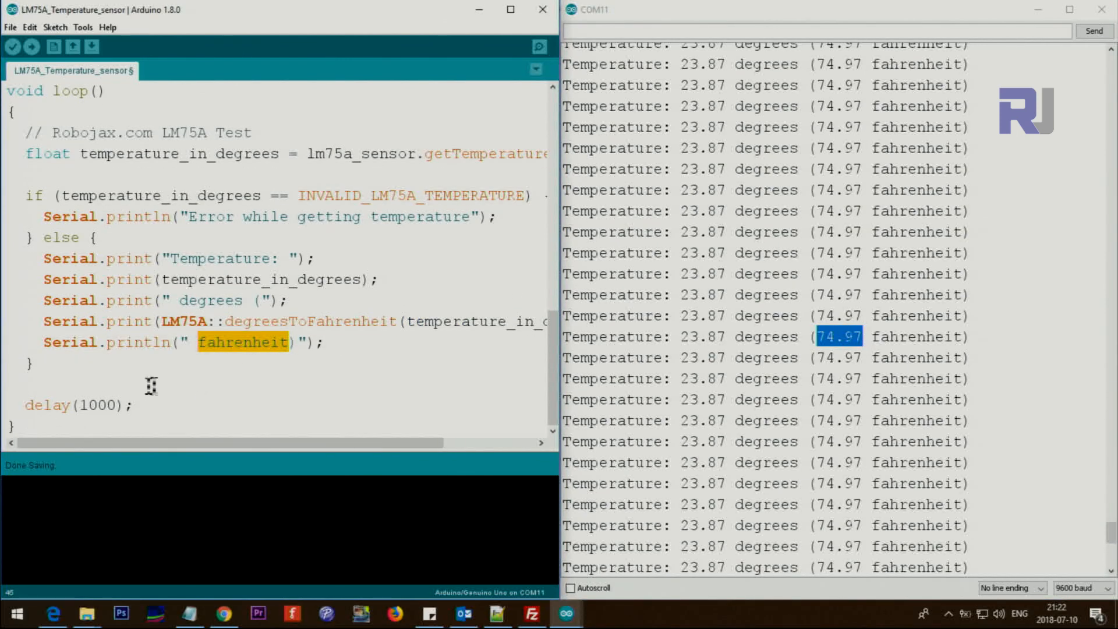
mouse_move(64, 396)
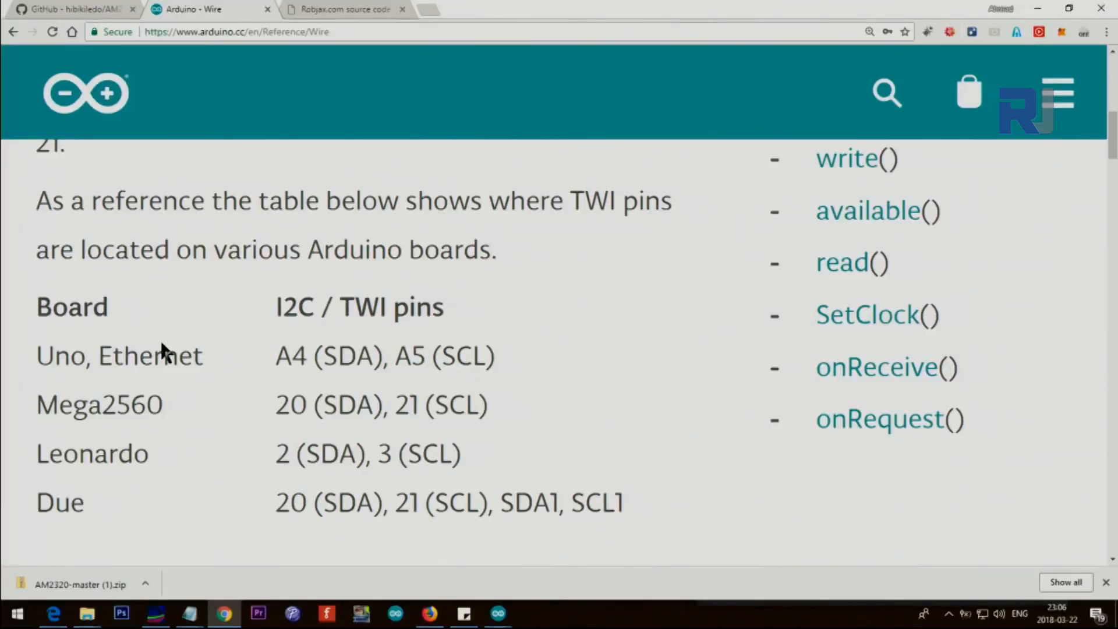
Step: Pick out the Uno's A5 (SCL) and A4 (SDA) entries in the Wire reference pin table
double_click(58, 356)
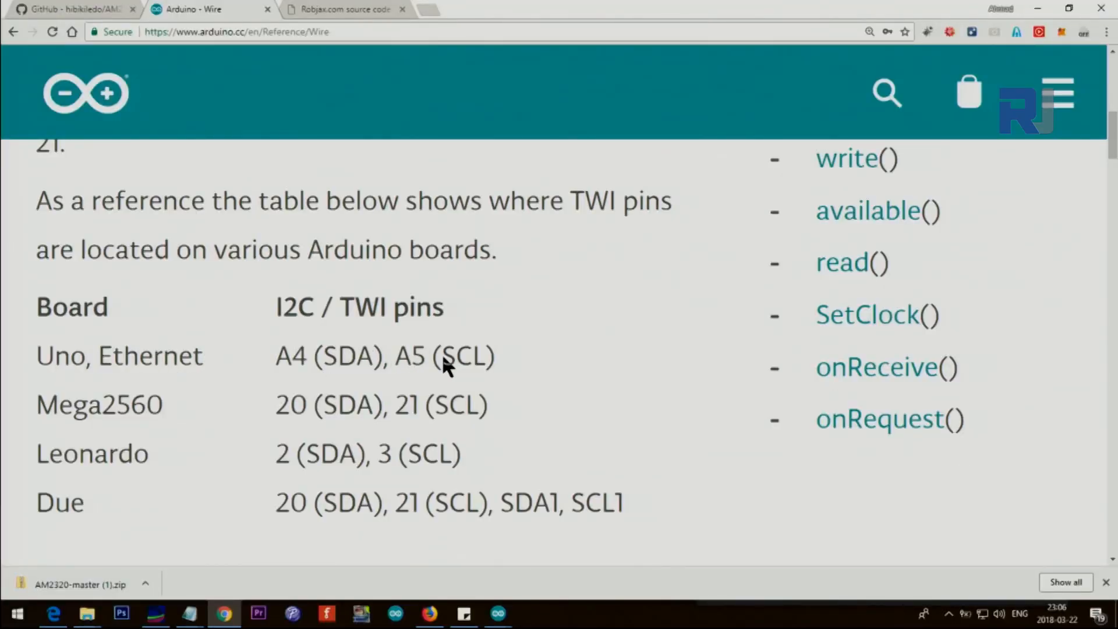
double_click(410, 356)
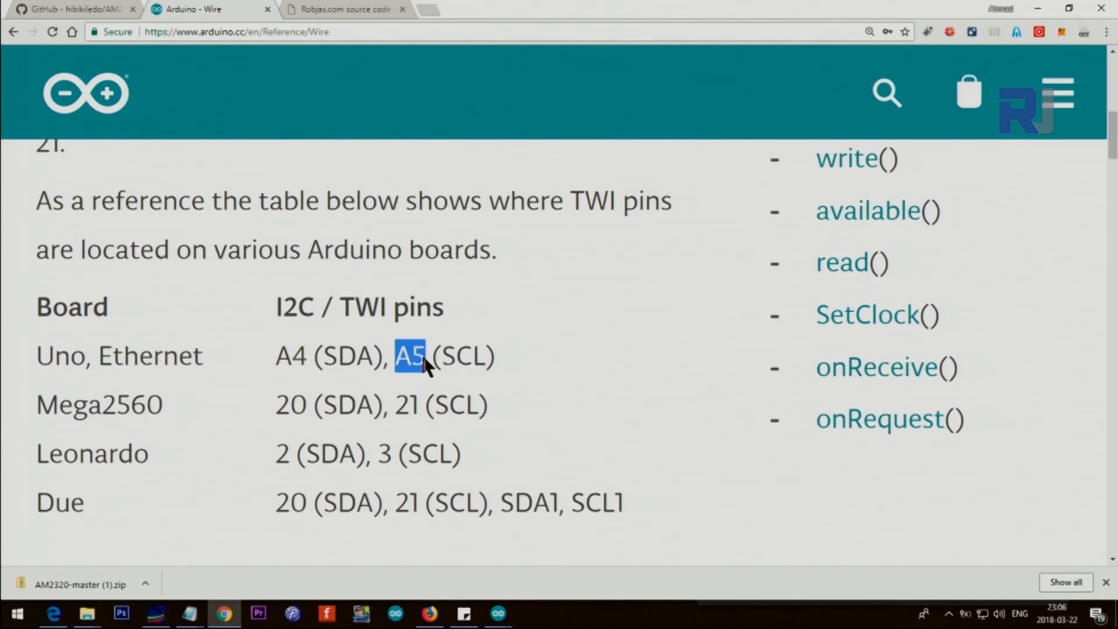
double_click(290, 355)
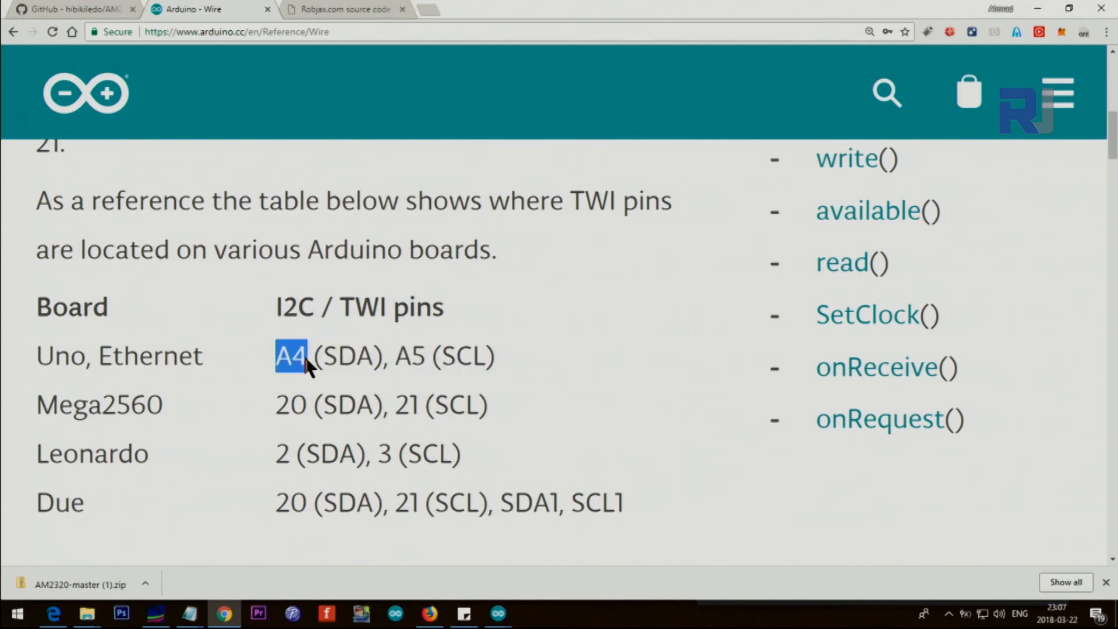
mouse_move(47, 420)
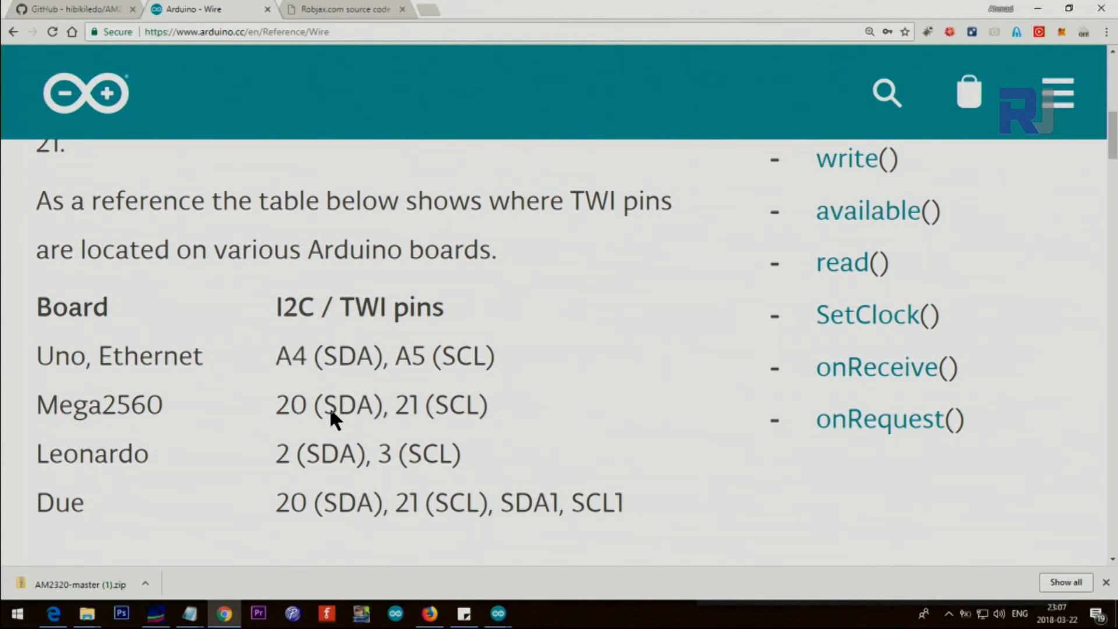
mouse_move(74, 499)
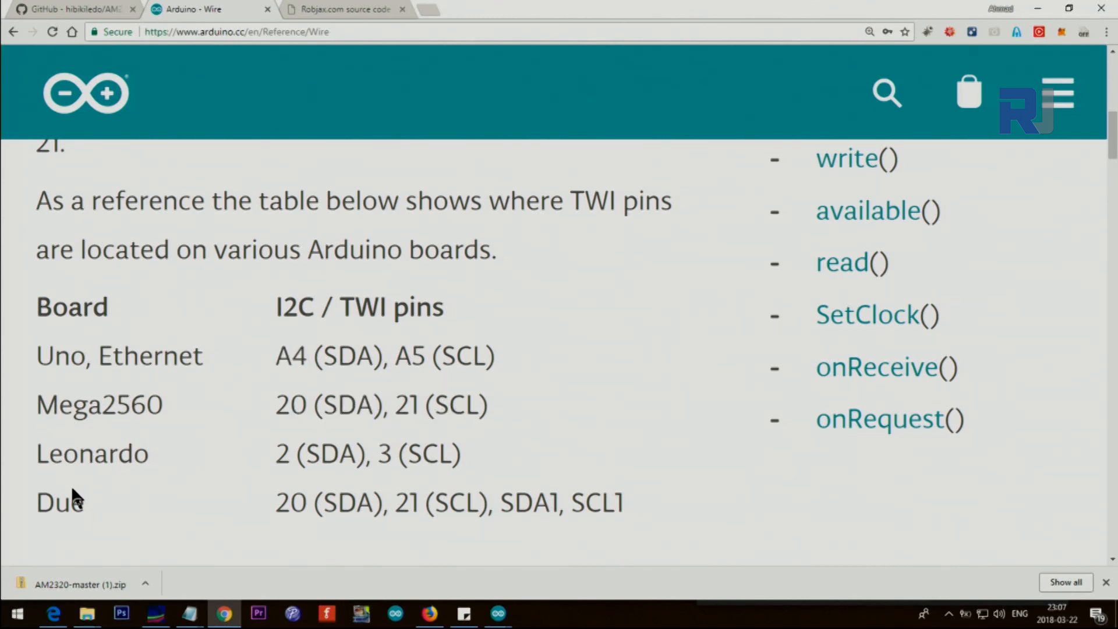
mouse_move(291, 463)
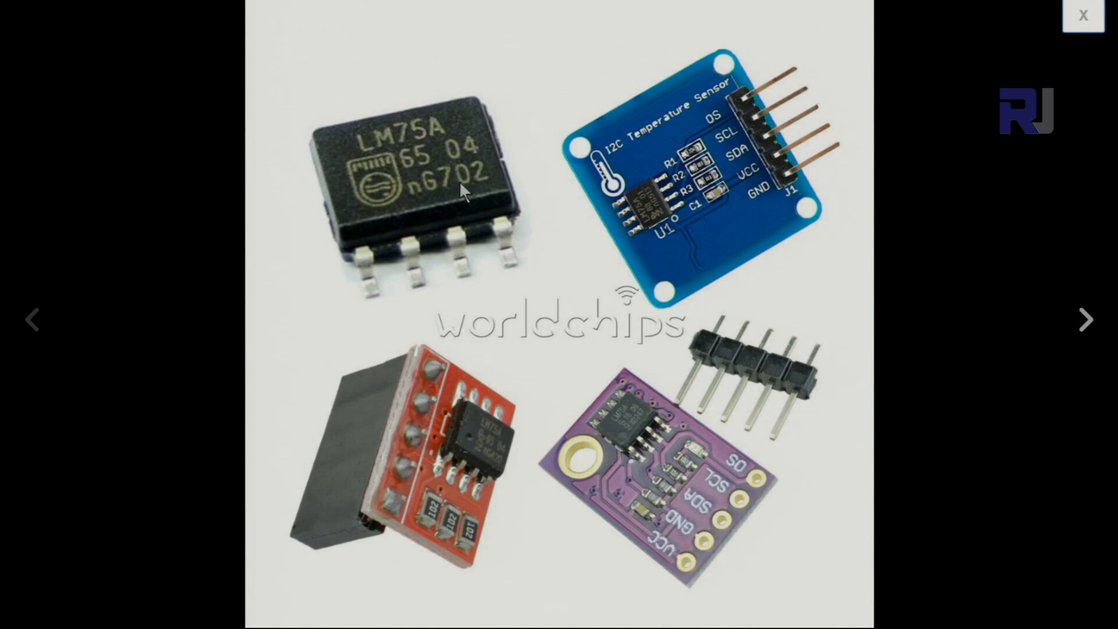
Step: Dismiss the sensor photo to show the datasheet's 8-pin diagram and pin functions table
click(1083, 14)
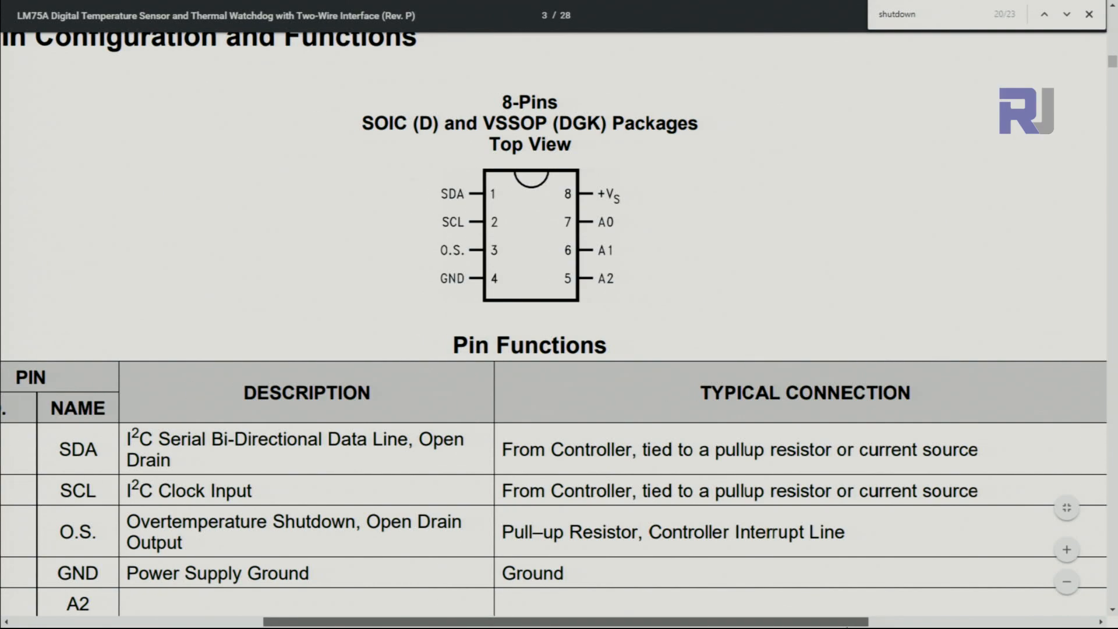
mouse_move(486, 200)
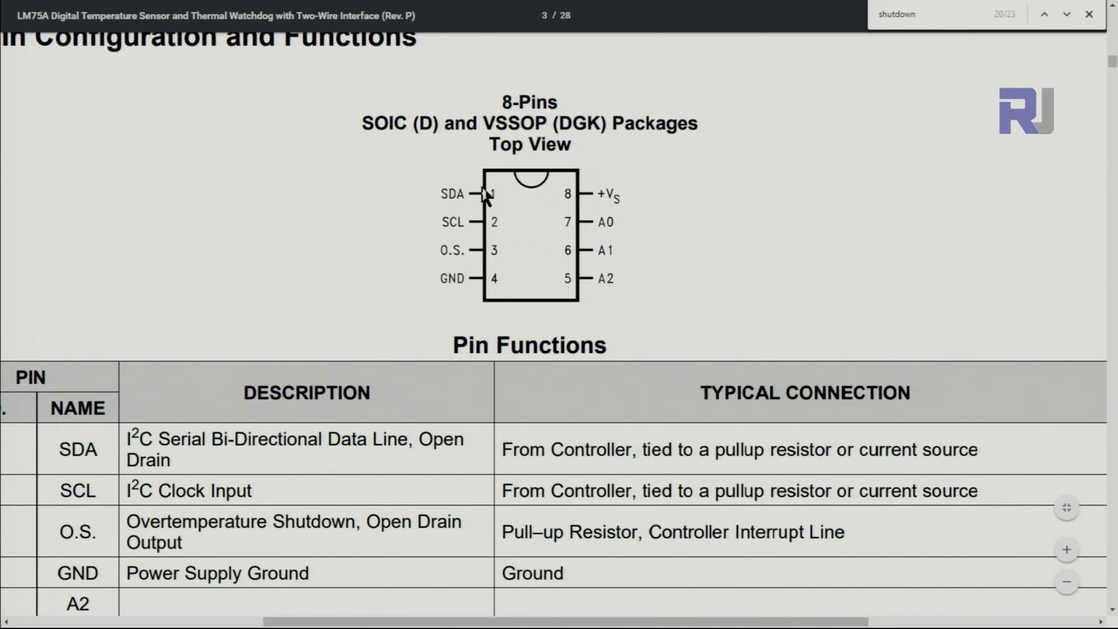
mouse_move(492, 193)
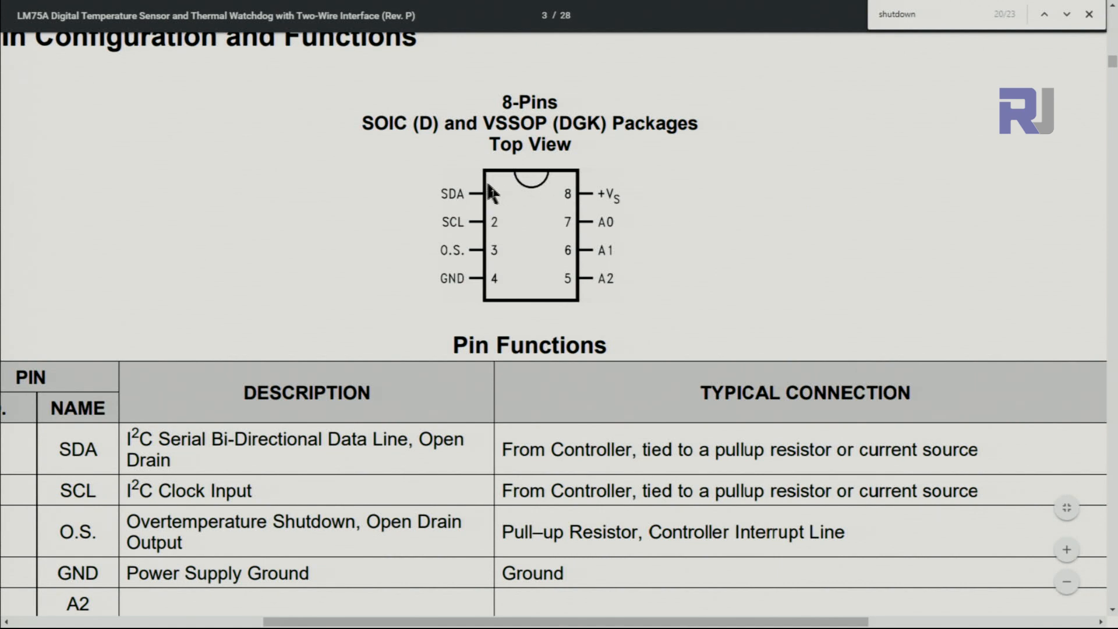
mouse_move(478, 210)
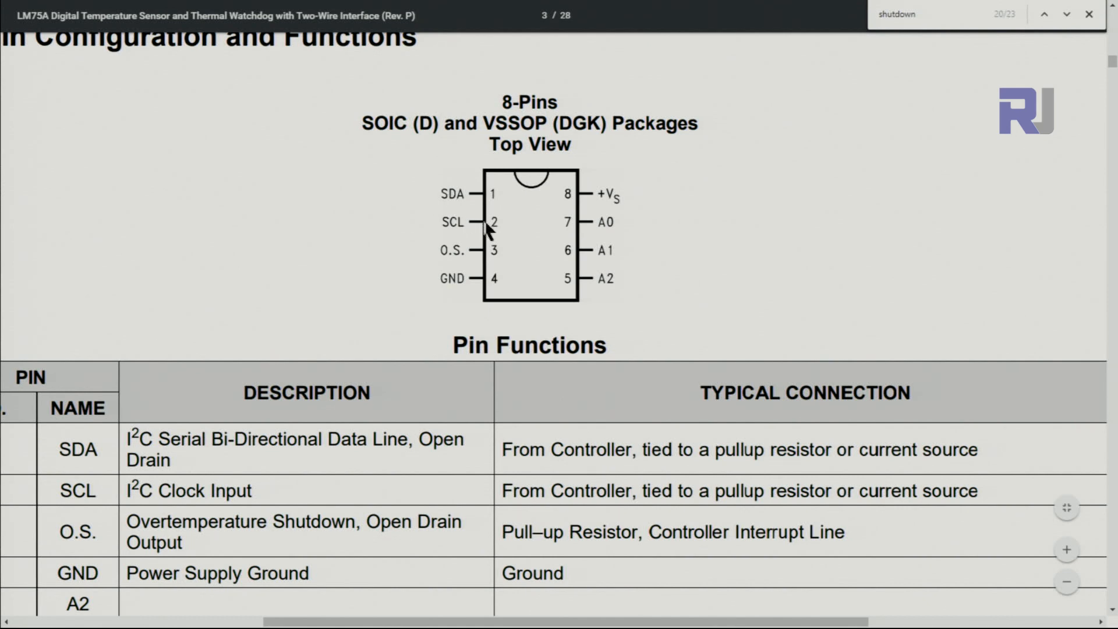
mouse_move(450, 201)
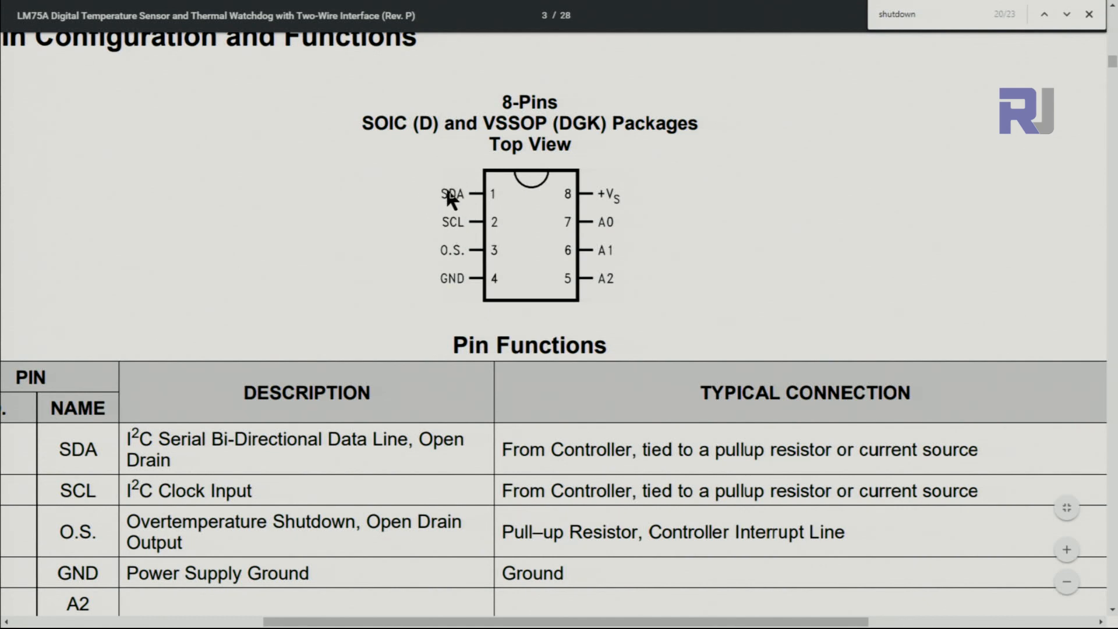
mouse_move(456, 235)
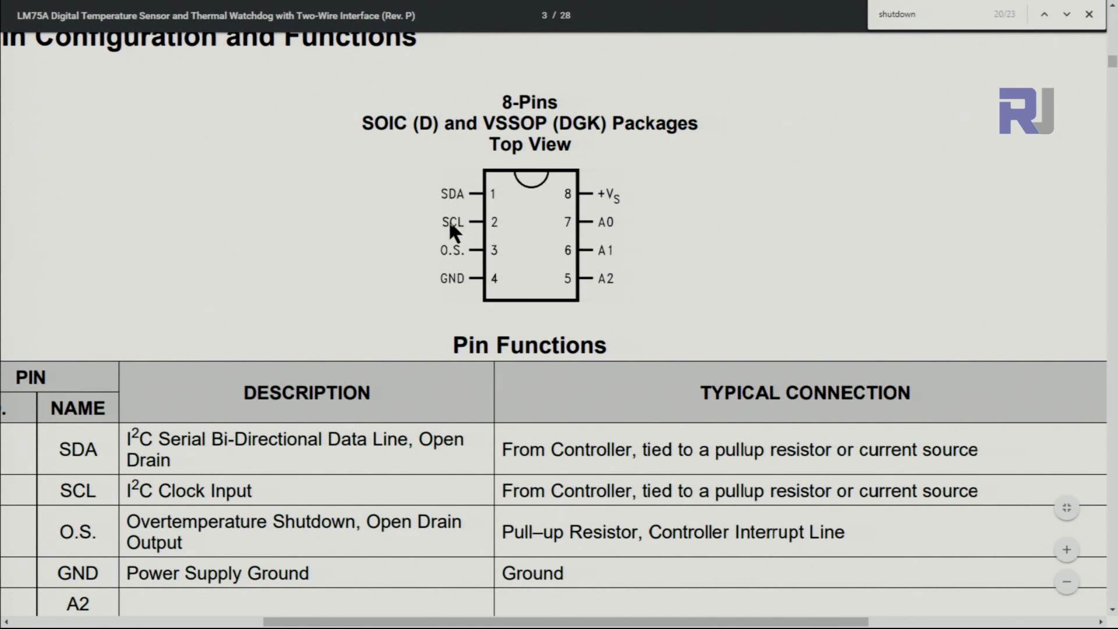
mouse_move(428, 262)
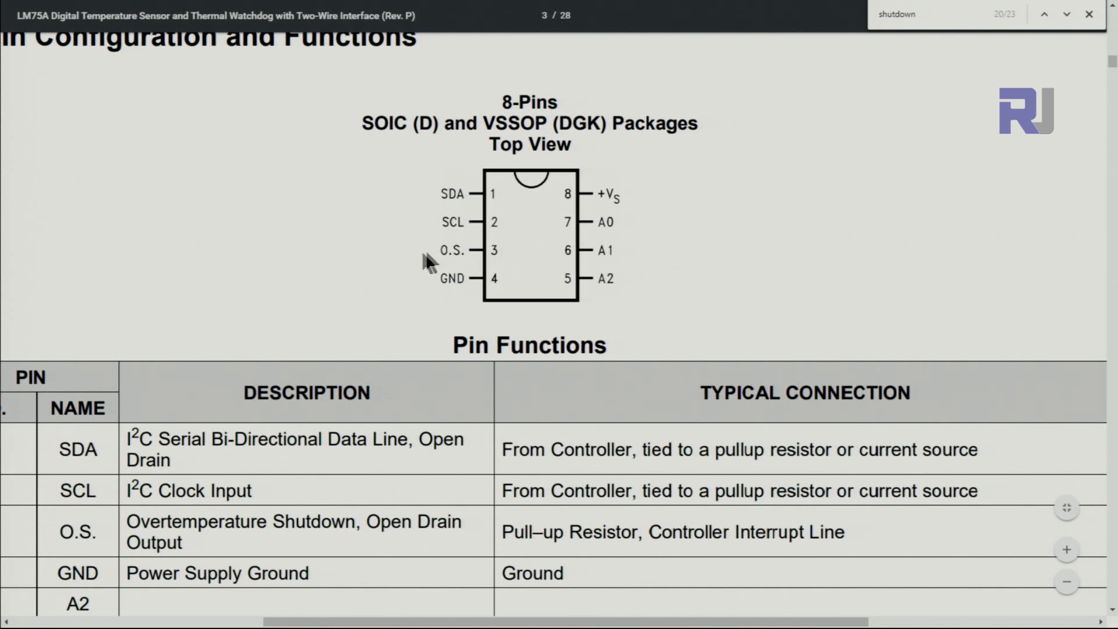
mouse_move(581, 201)
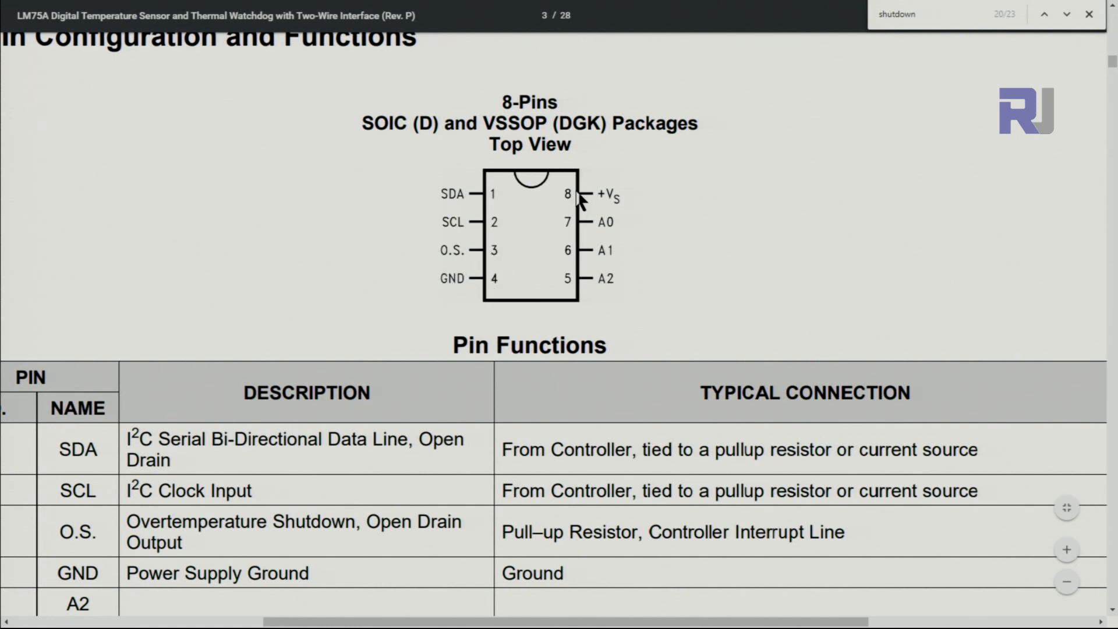
mouse_move(574, 207)
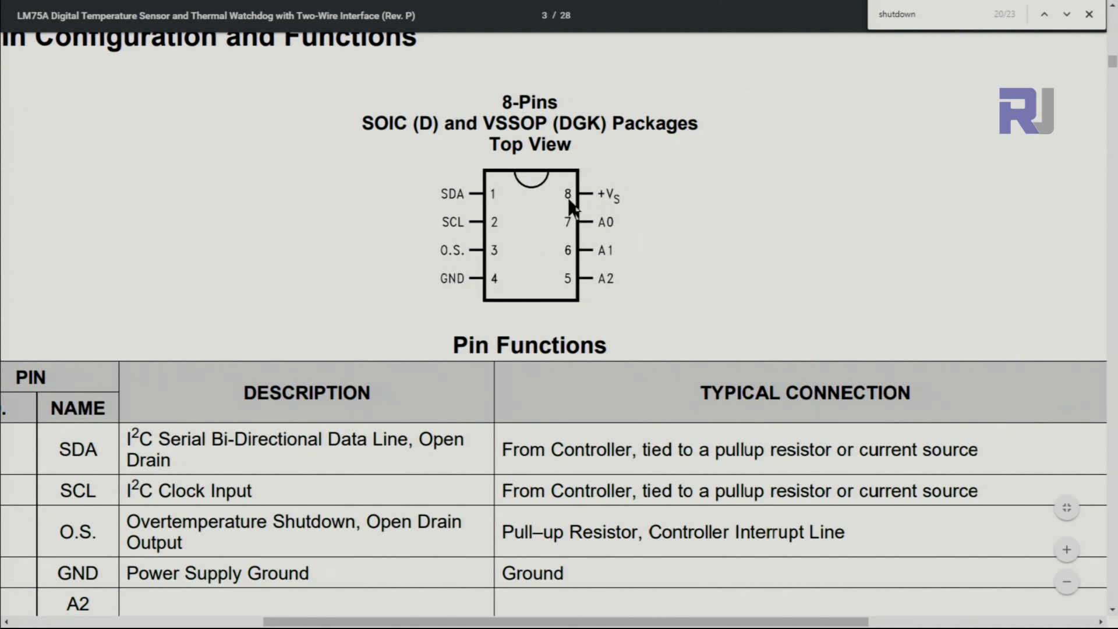
mouse_move(580, 235)
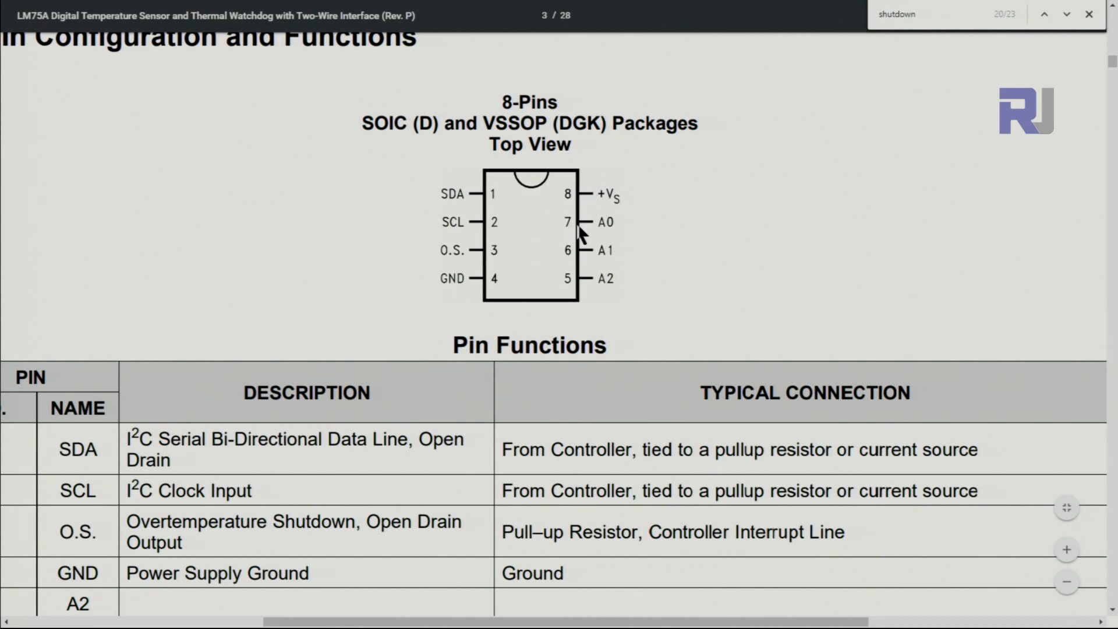
mouse_move(583, 278)
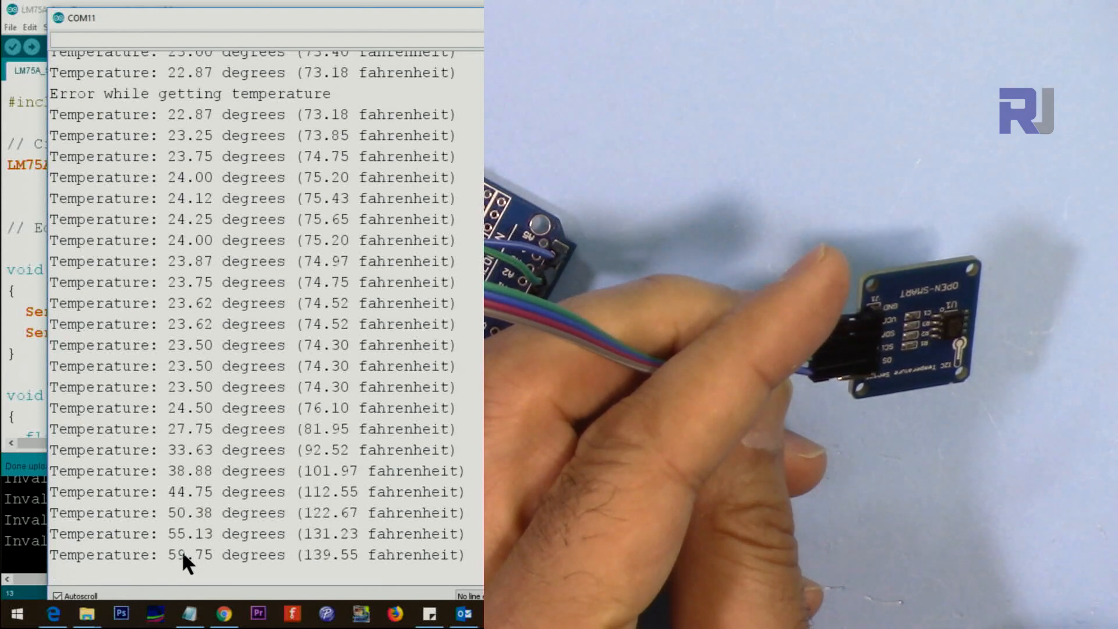
Step: Follow the serial monitor readings climbing to 78.87 degrees and cooling to 65.87 (150.58 fahrenheit)
scroll(down, 3)
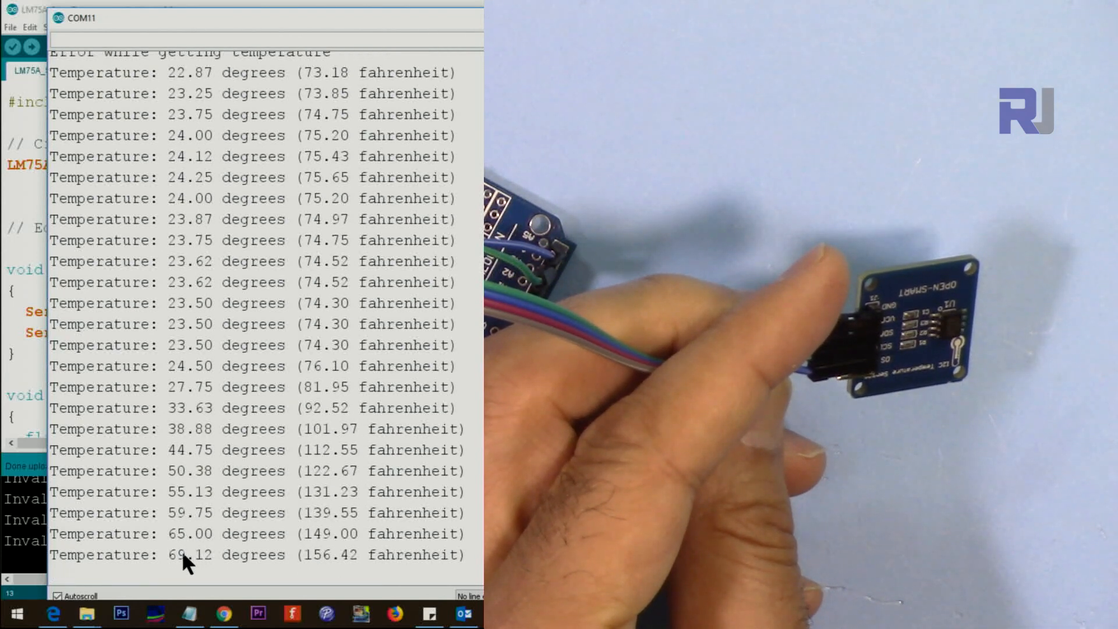
scroll(down, 3)
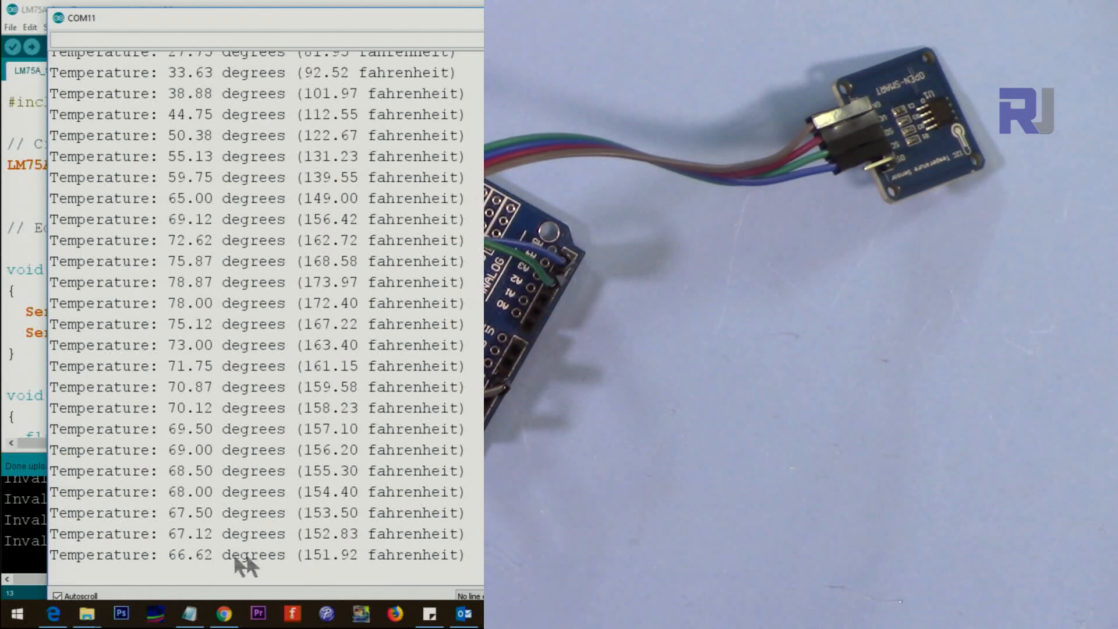
scroll(down, 3)
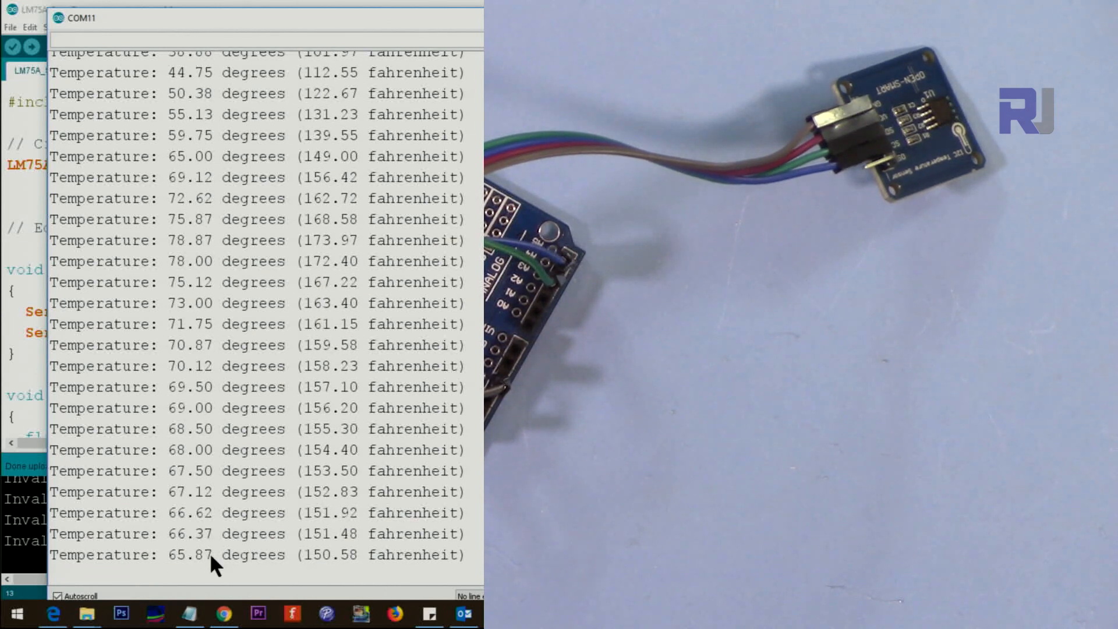